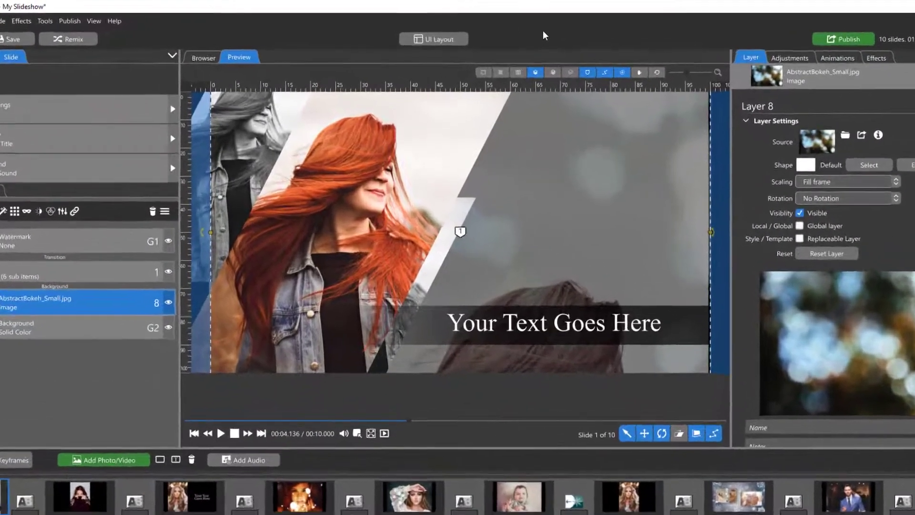
Pick the Basic layout from the UI Layout list, showing the slide grid with timings
left_click(434, 39)
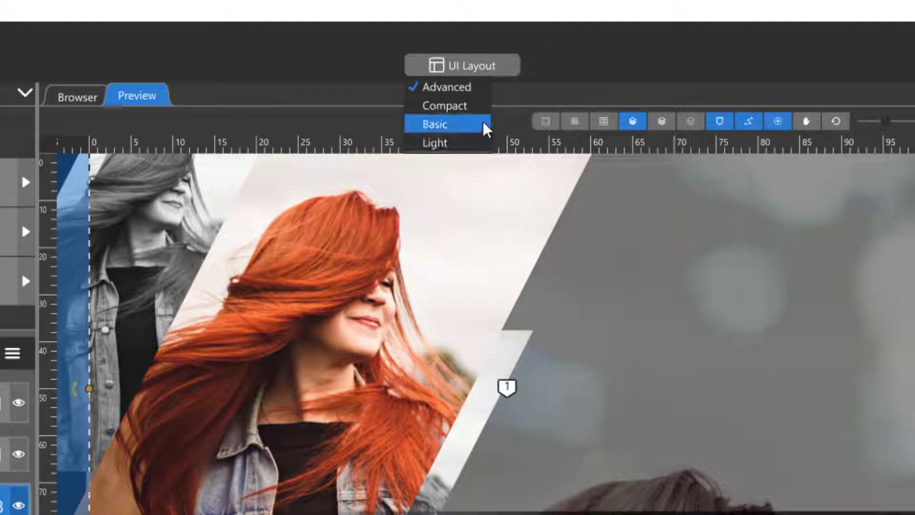
mouse_move(444, 105)
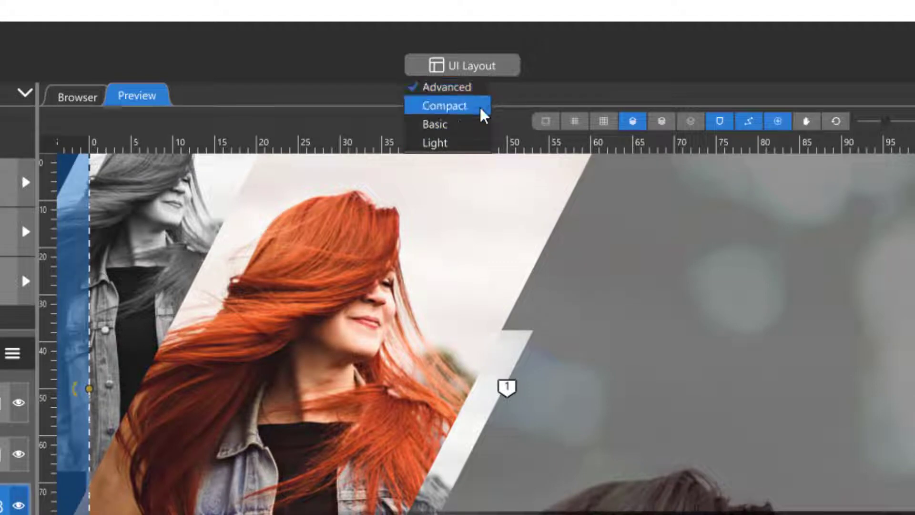
mouse_move(435, 142)
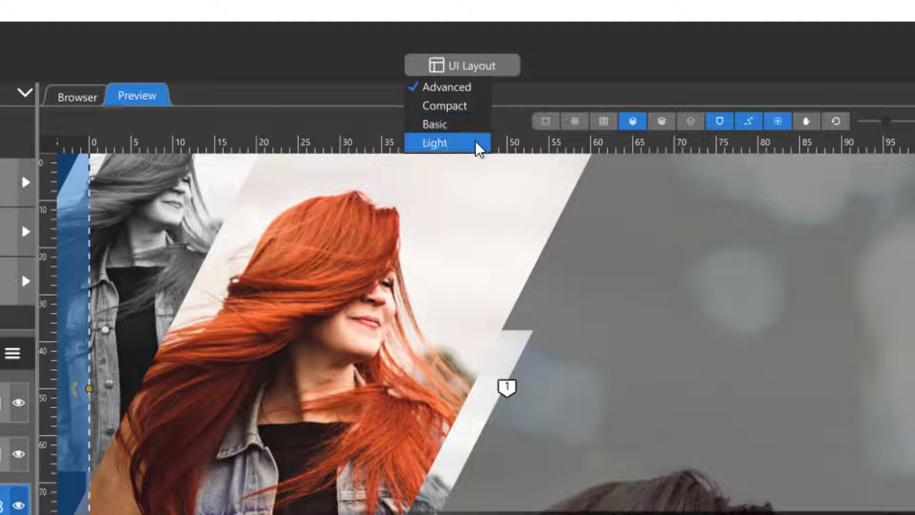
left_click(434, 142)
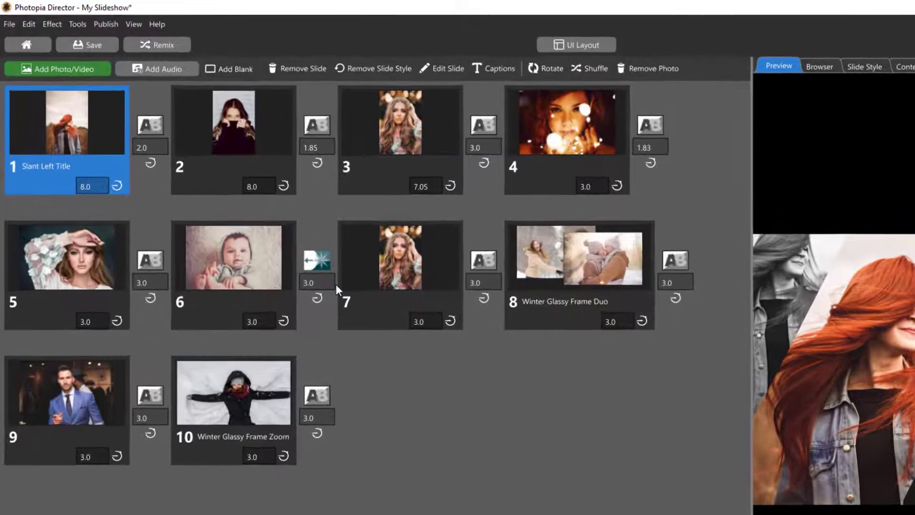
Move the red-sweater portrait to slide 5 and set its transition duration to 1.0 seconds
left_click(233, 120)
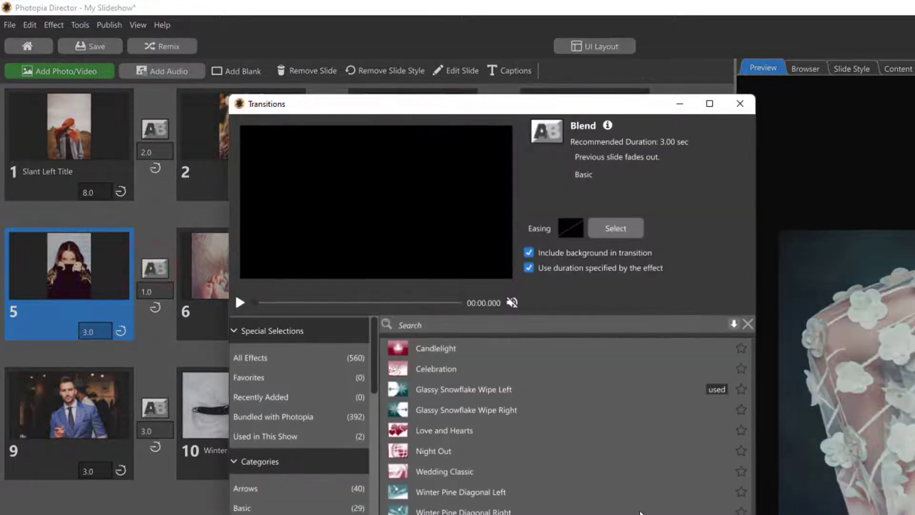
left_click(740, 103)
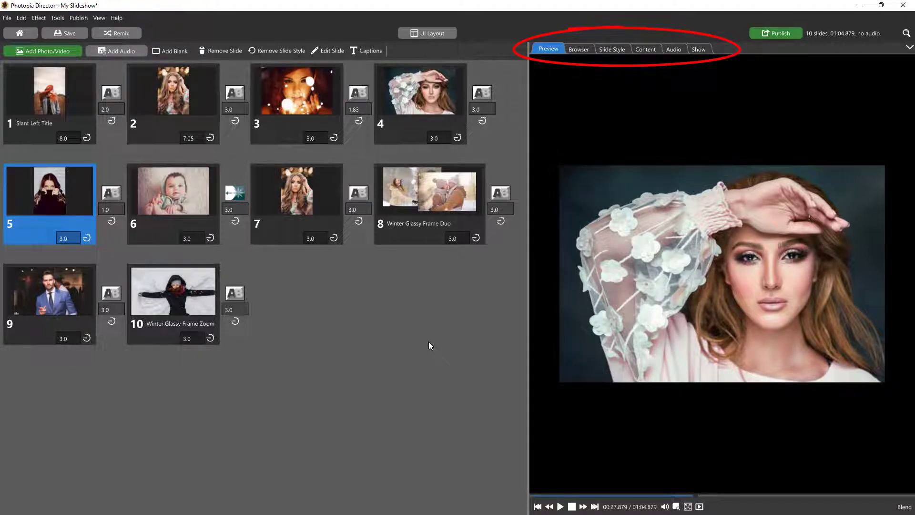
Select slide 1, play and pause the whole show, then play only the current slide
left_click(50, 91)
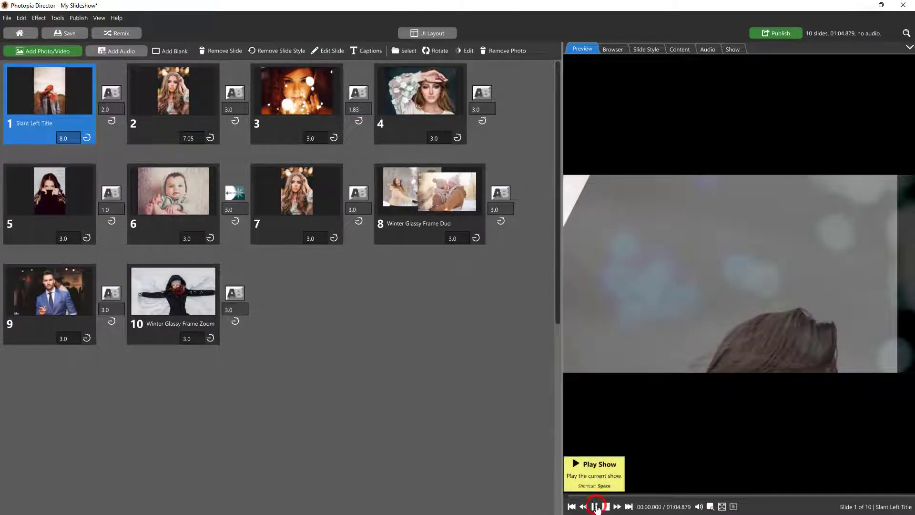
left_click(596, 506)
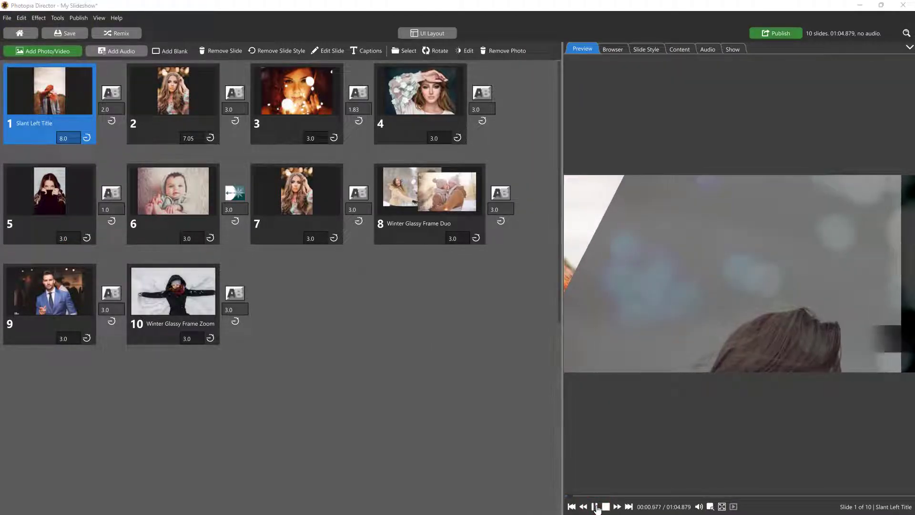
left_click(593, 506)
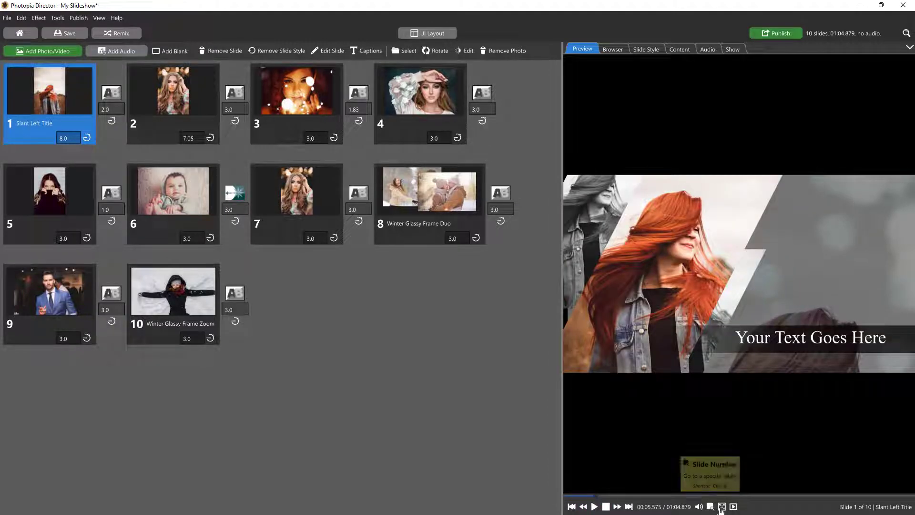
mouse_move(722, 506)
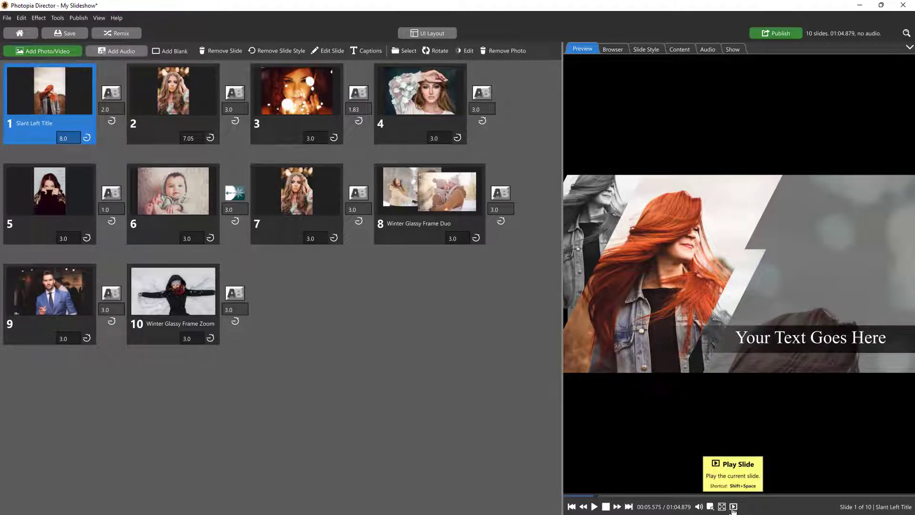
left_click(612, 49)
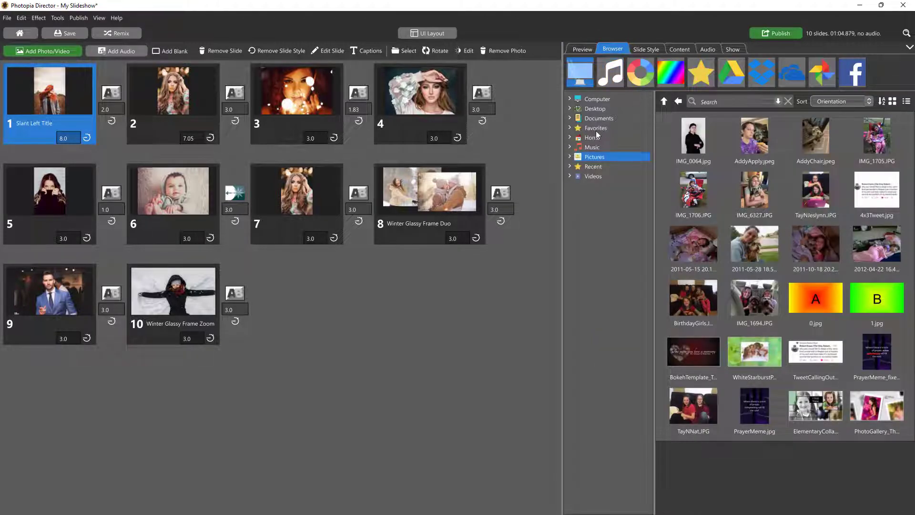
Browse Pictures > Stock Photos > Envato, then bring up the Slide Style library
left_click(570, 157)
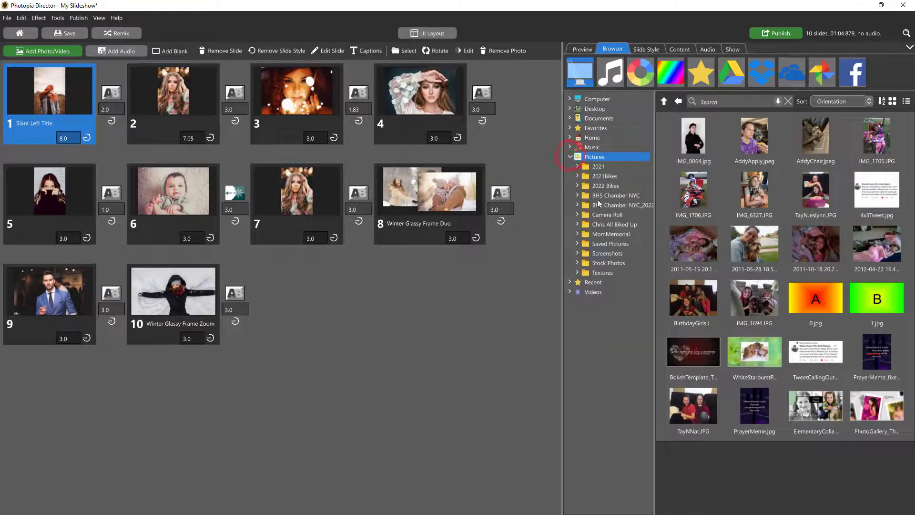
left_click(609, 263)
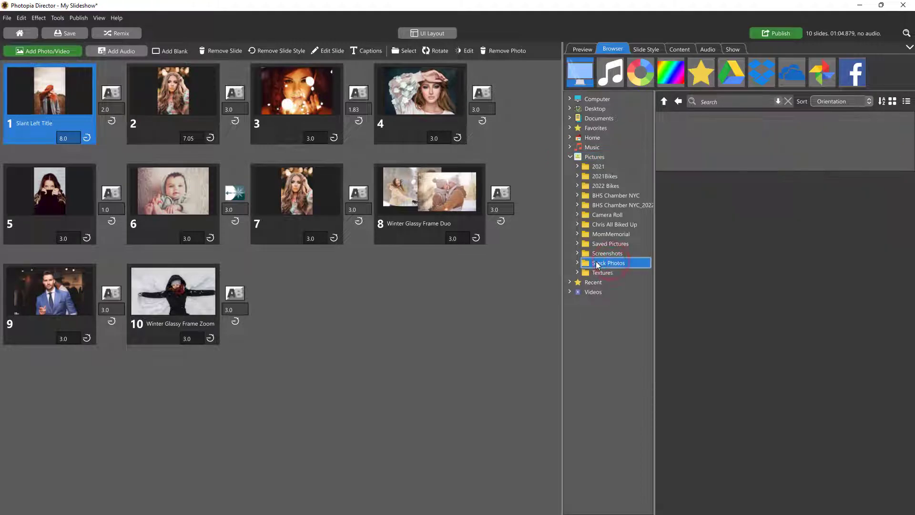
left_click(577, 263)
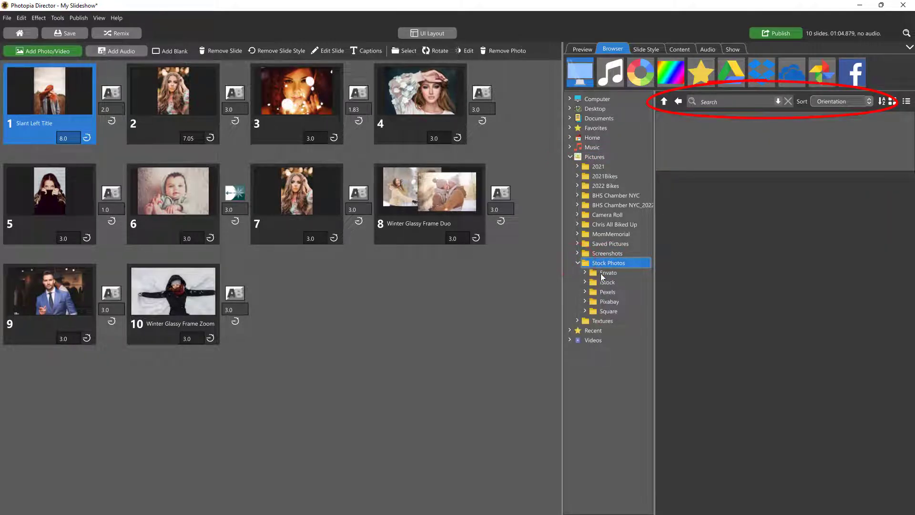
left_click(608, 273)
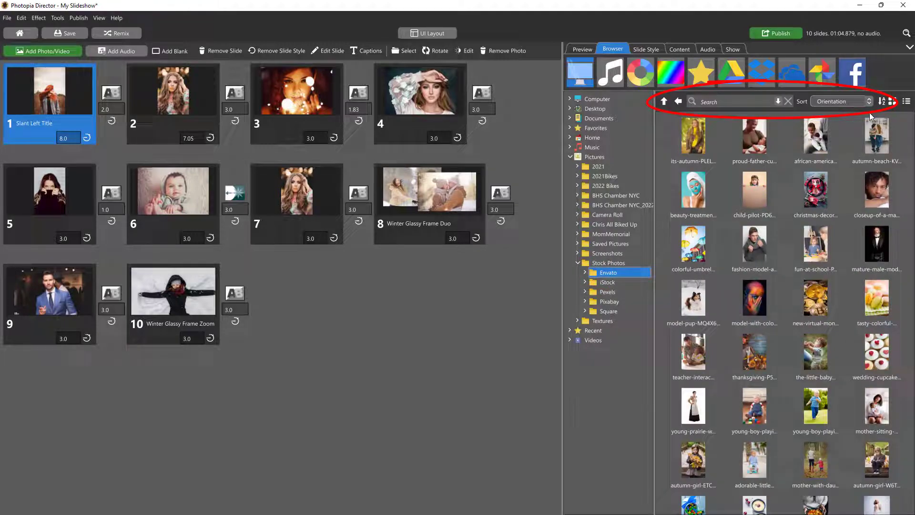
left_click(642, 49)
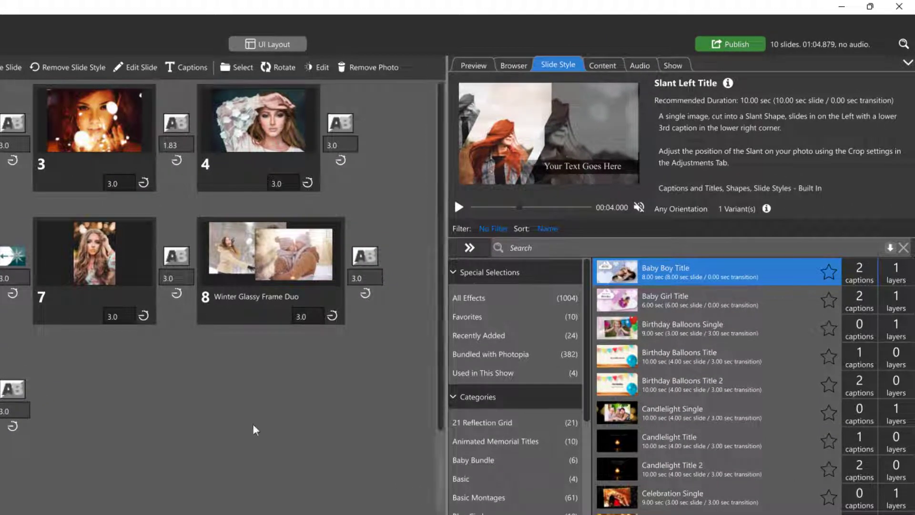
Apply the 'winter' search result Winter Glassy Frame Pan Left to slide 4, then view slide 2's content
left_click(258, 119)
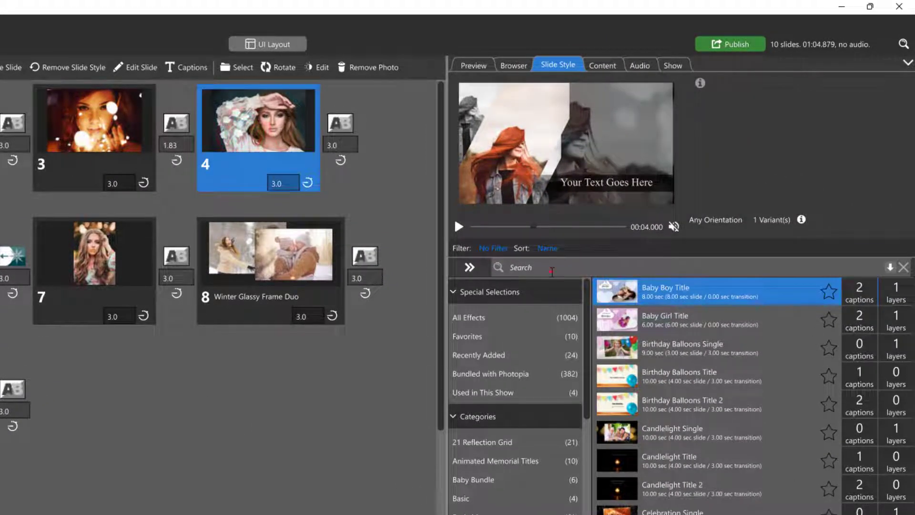
type("winter")
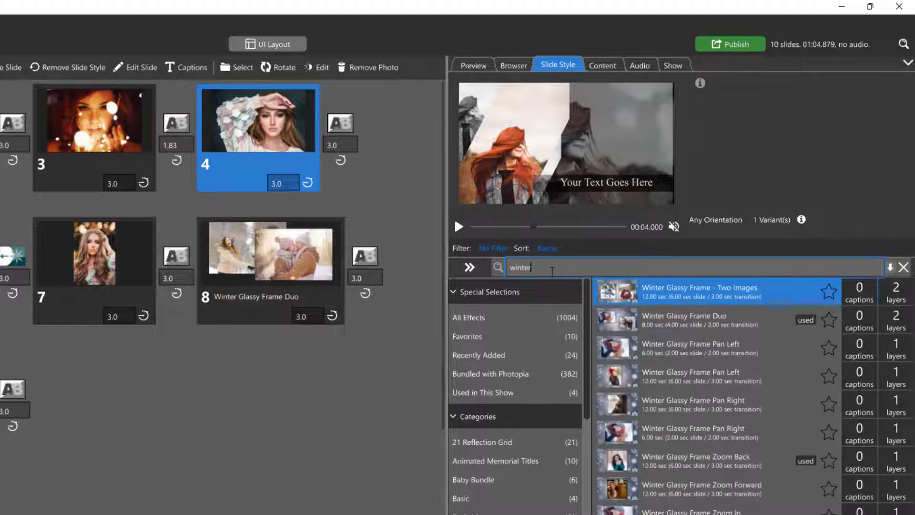
left_click(691, 330)
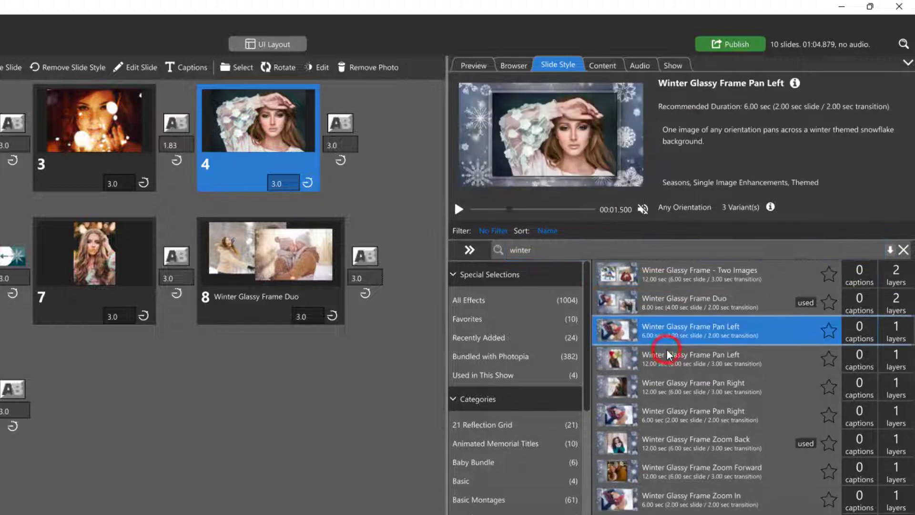
left_click(459, 209)
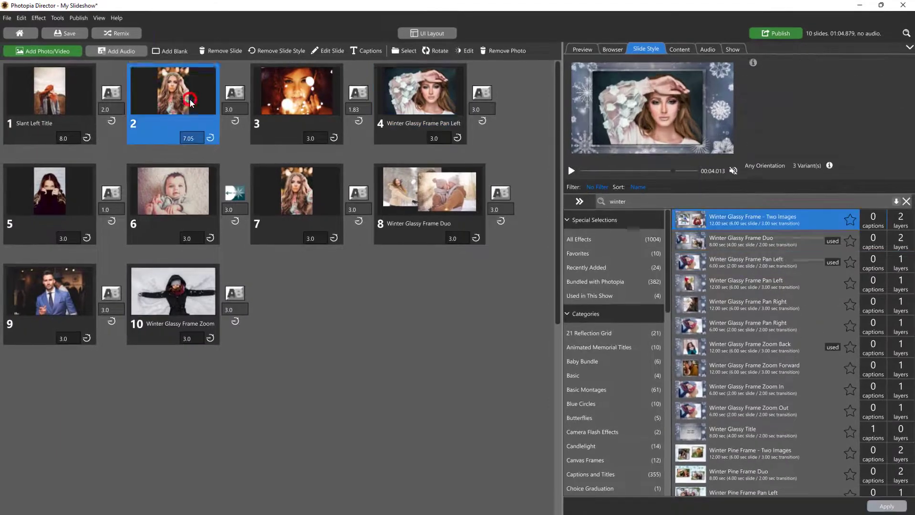
left_click(680, 49)
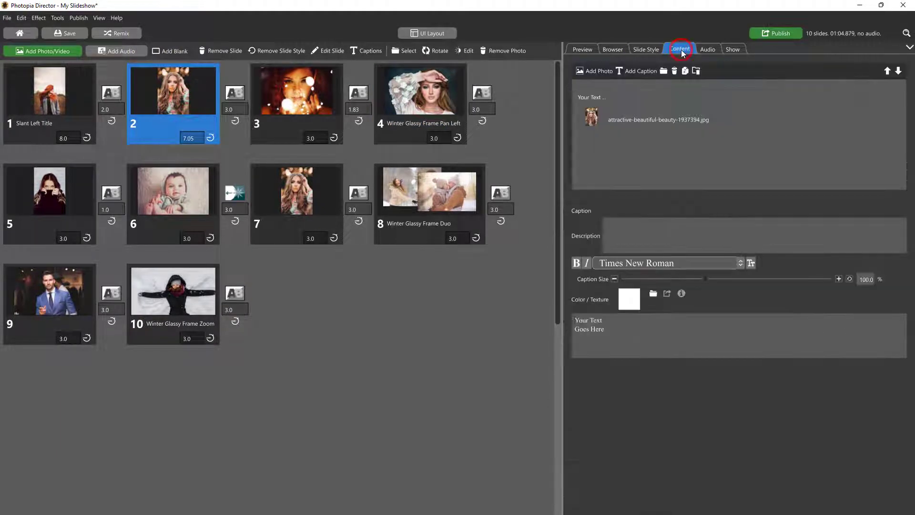
Change slide 2's photo crop to a square aspect ratio
left_click(658, 119)
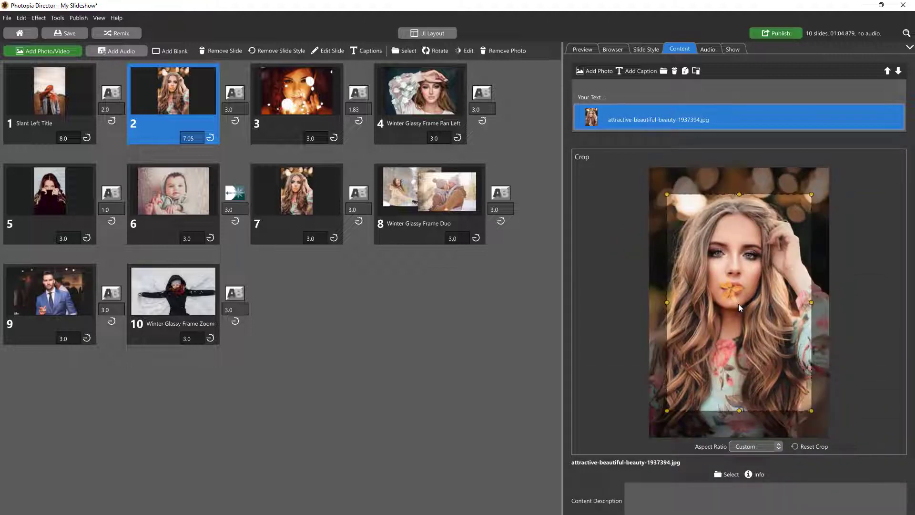
left_click(755, 447)
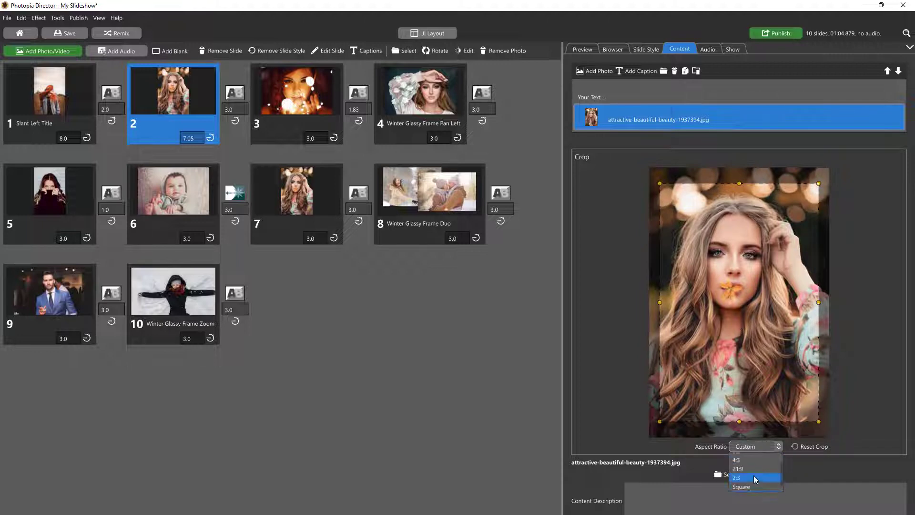
left_click(741, 486)
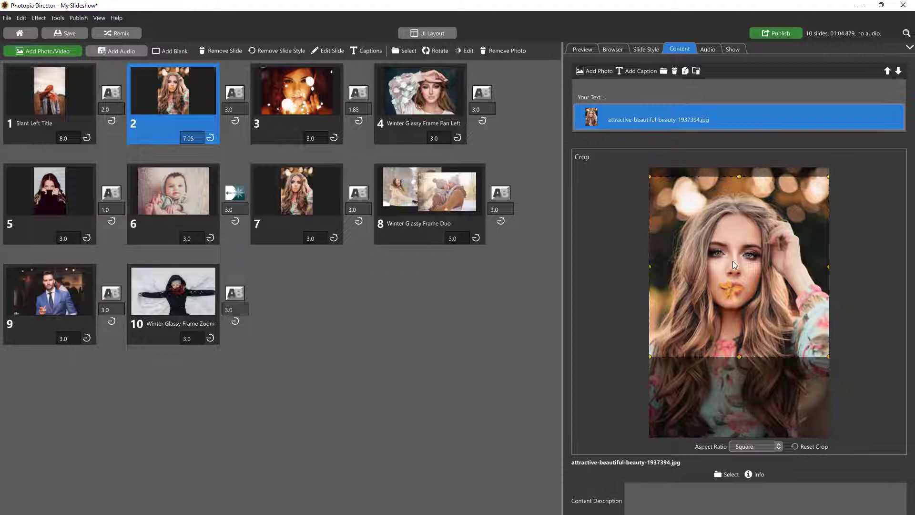
Close the font list without changing the font and show the empty audio track list
left_click(593, 97)
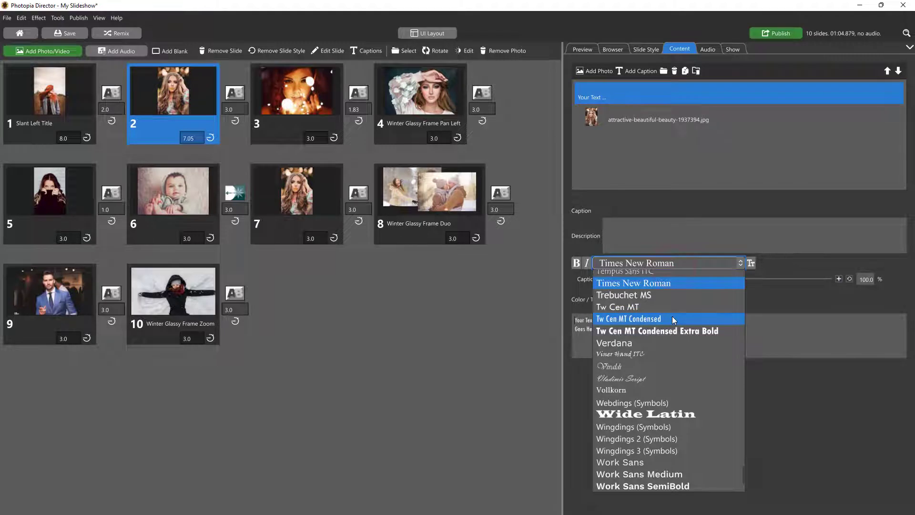
left_click(634, 283)
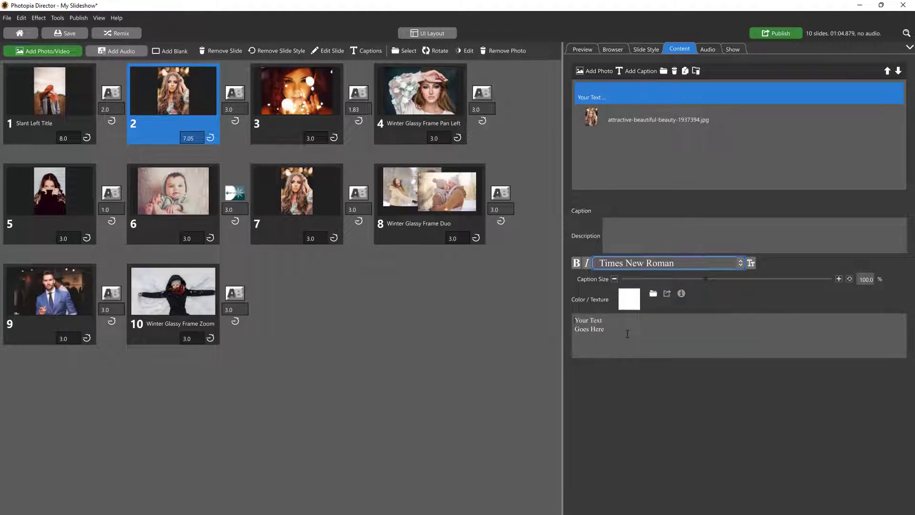
left_click(707, 49)
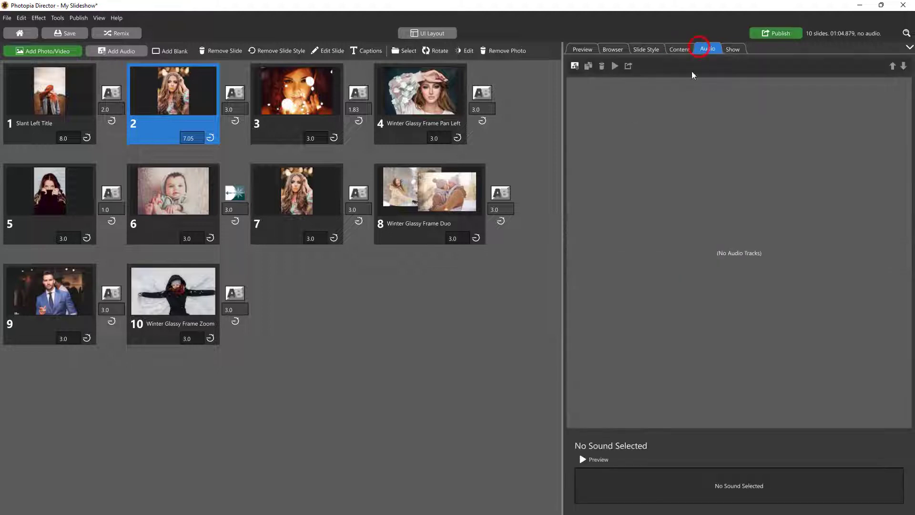
Add 100 Grand (Instrumental) from the music library with 2.0 s fades, trimmed to 3:21
left_click(115, 51)
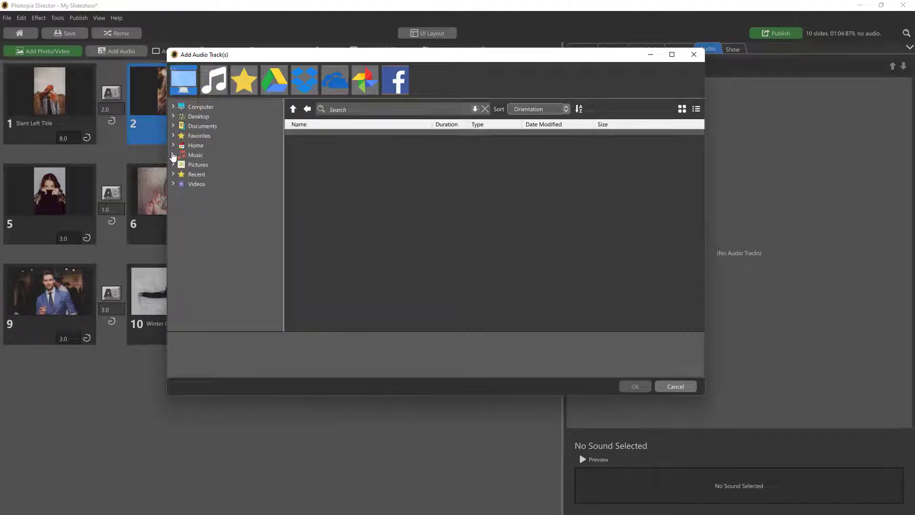
left_click(173, 154)
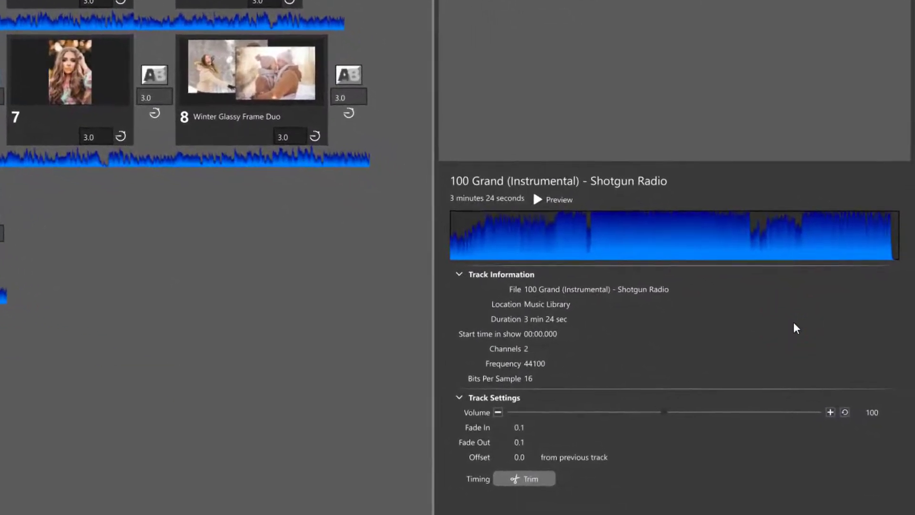
left_click(514, 426)
type("2")
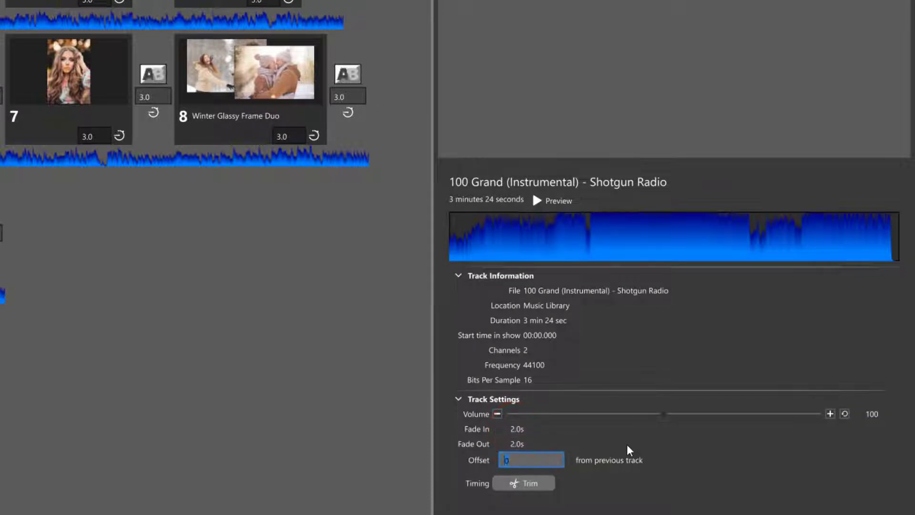
left_click(523, 483)
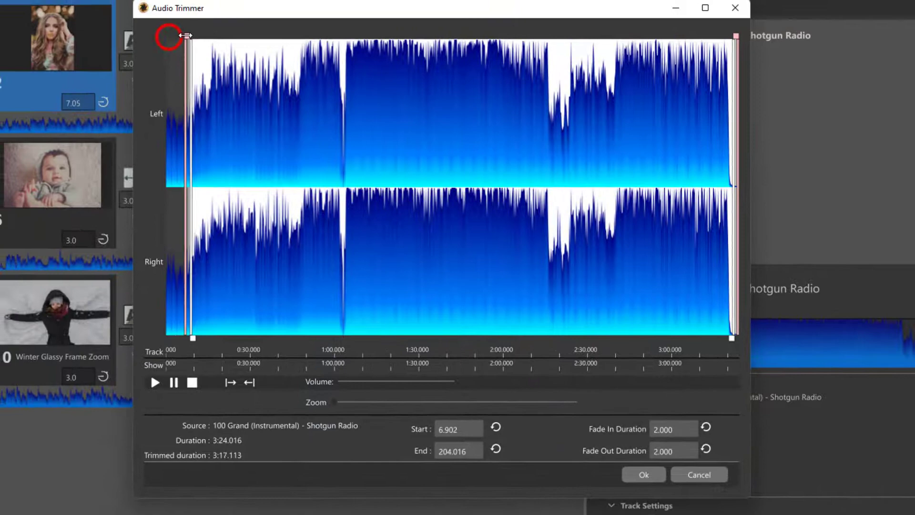
left_click_drag(187, 36, 175, 37)
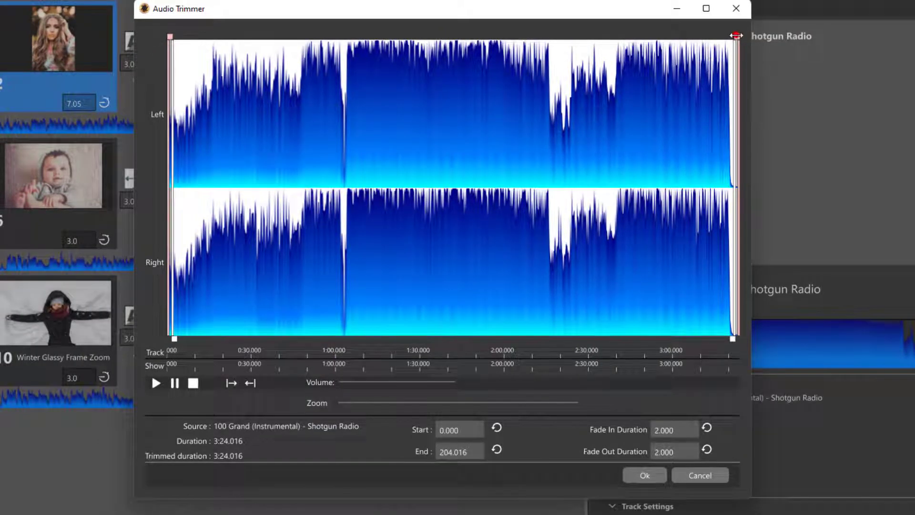
left_click_drag(736, 36, 728, 341)
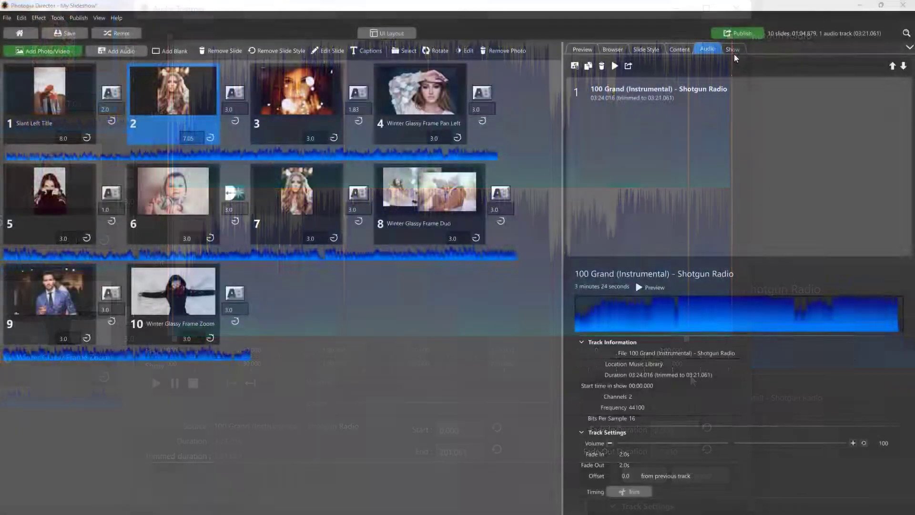
left_click(732, 49)
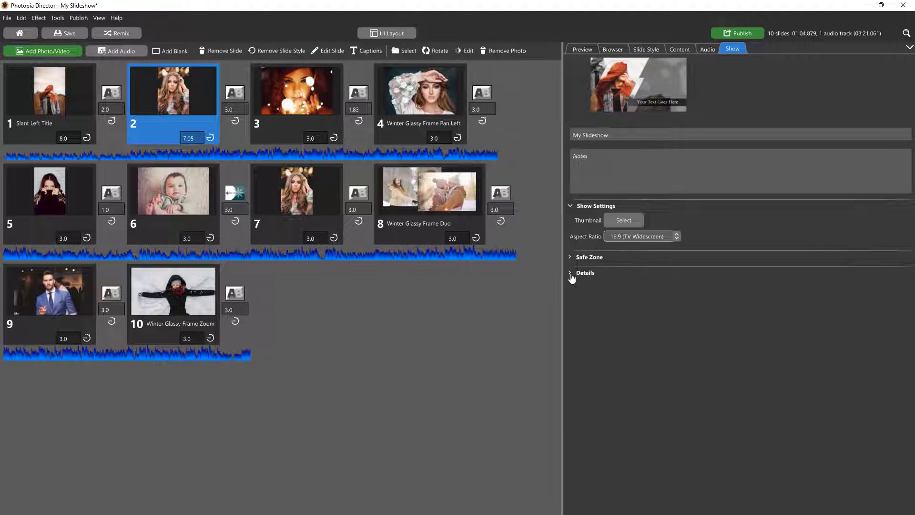
Expand Details to see 10 slides, one audio track and 01:04 length, then change layout
left_click(585, 273)
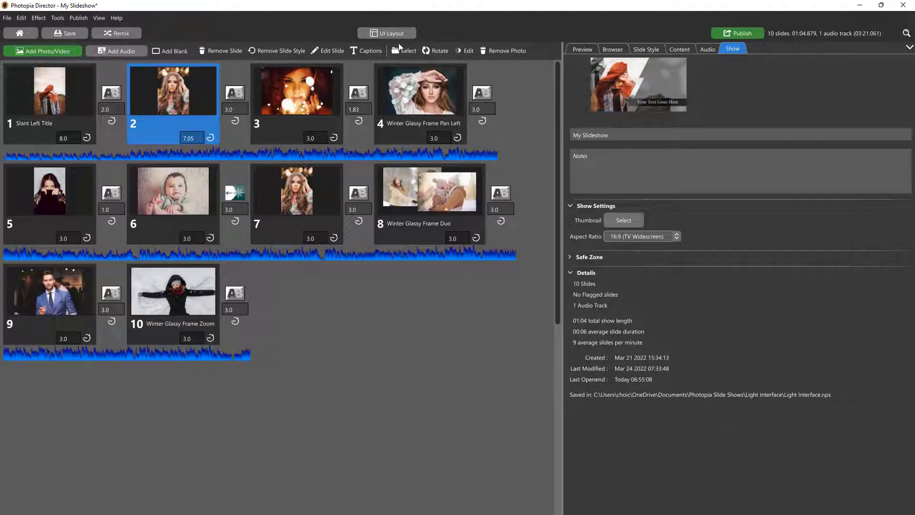
left_click(386, 33)
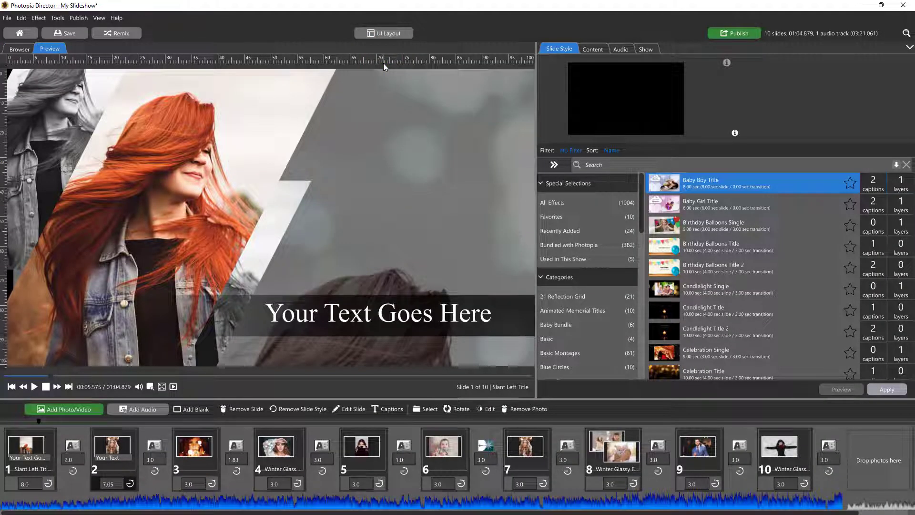
mouse_move(382, 115)
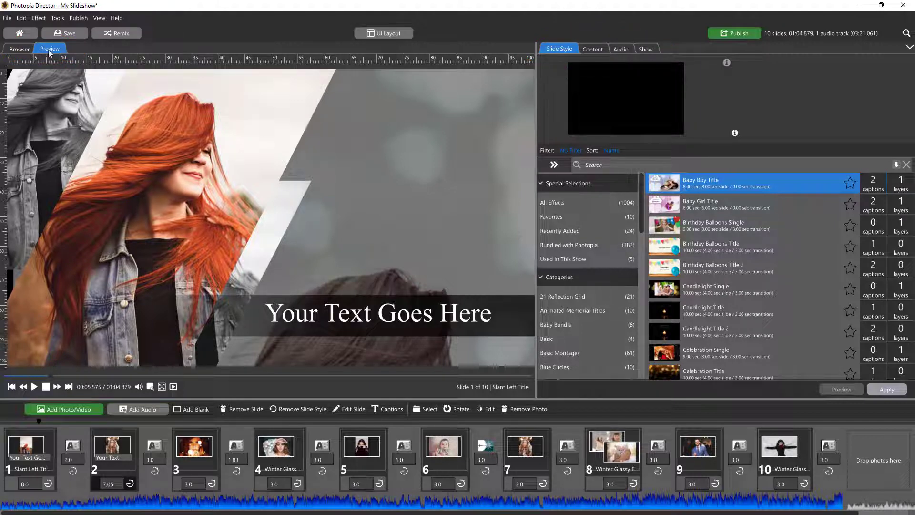
Browse the computer's picture folders to add the face-paint portrait as slide 7
left_click(19, 50)
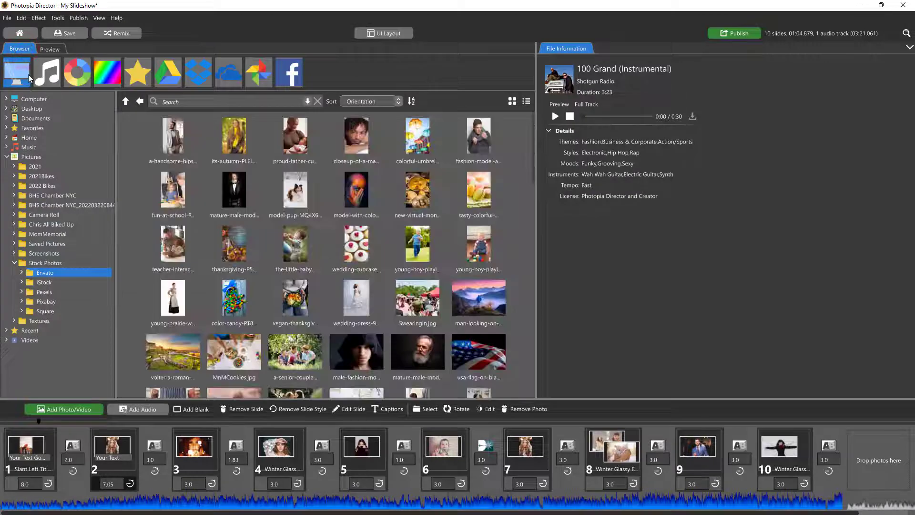
left_click(356, 190)
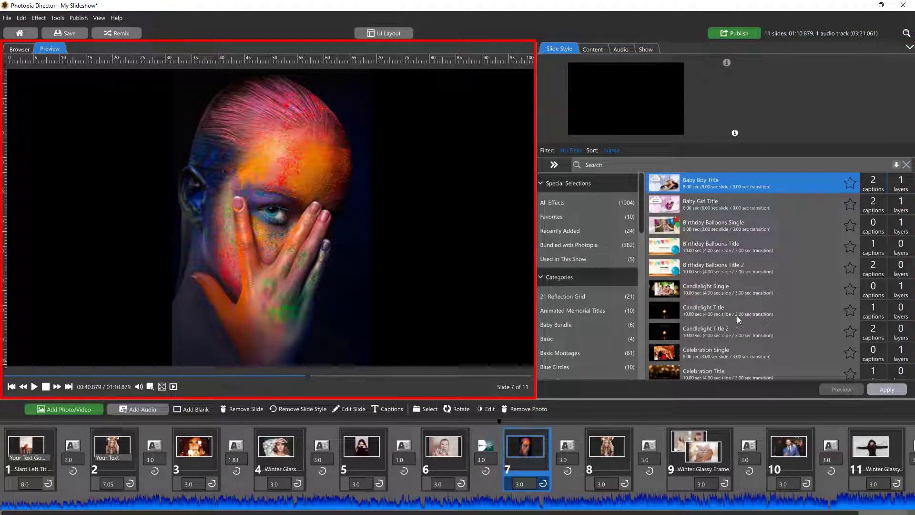
Preview and apply the Portrait Edgy Single style to the painted-face slide 7
scroll("down", 3)
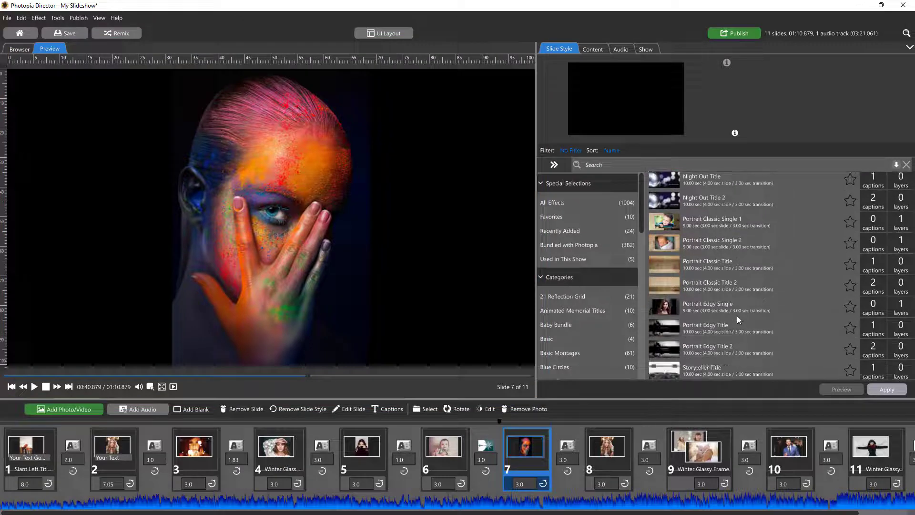
left_click(707, 306)
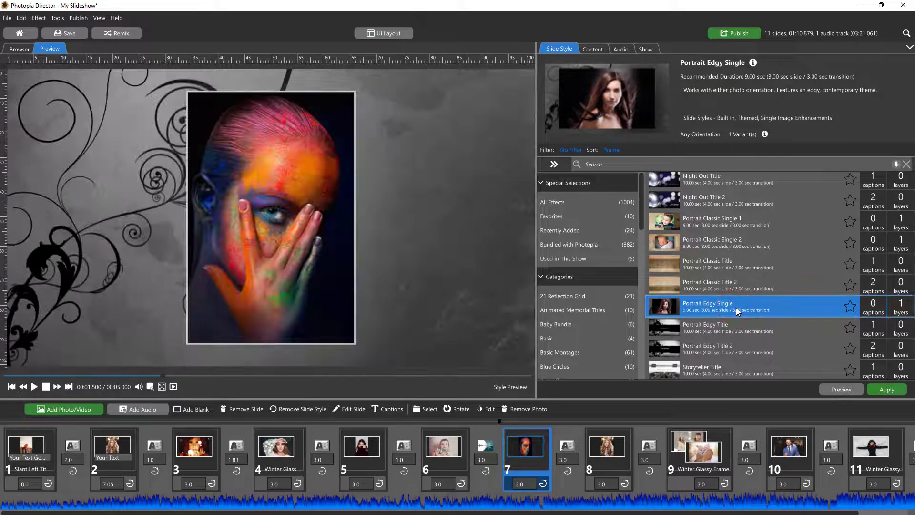
left_click(840, 389)
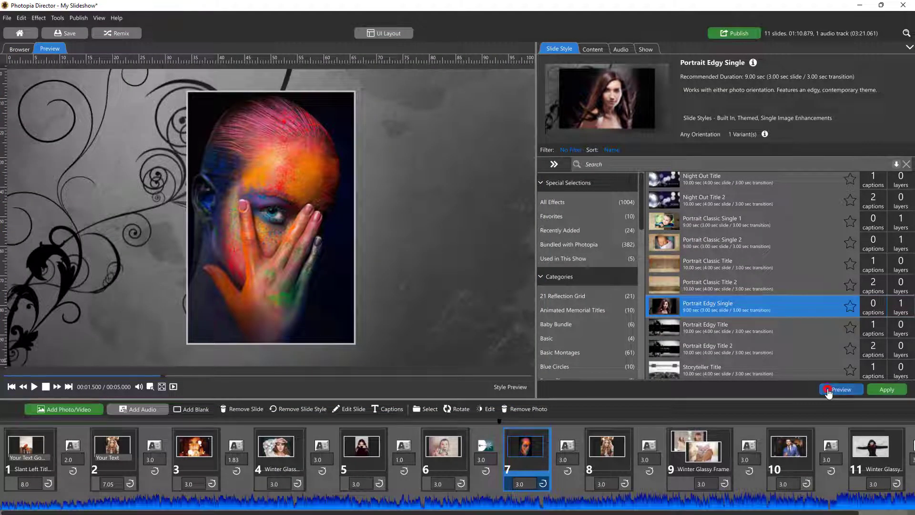
left_click(840, 389)
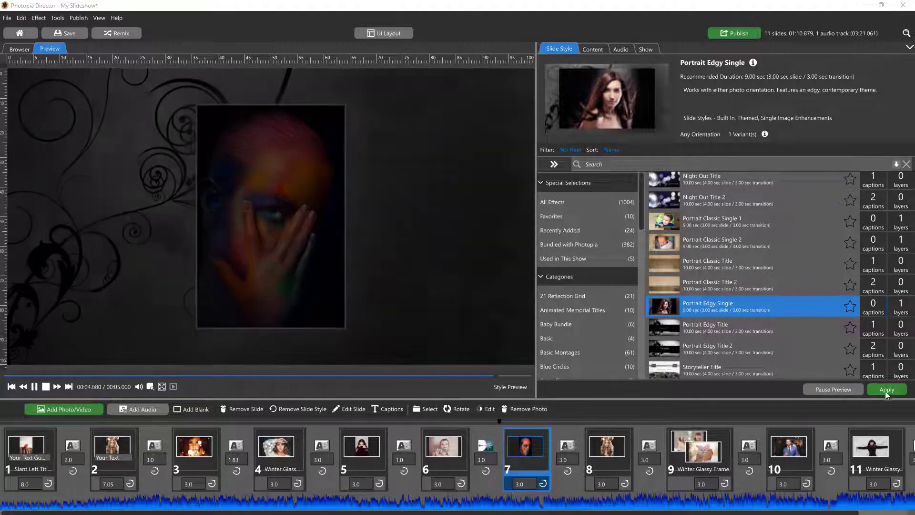
left_click(886, 390)
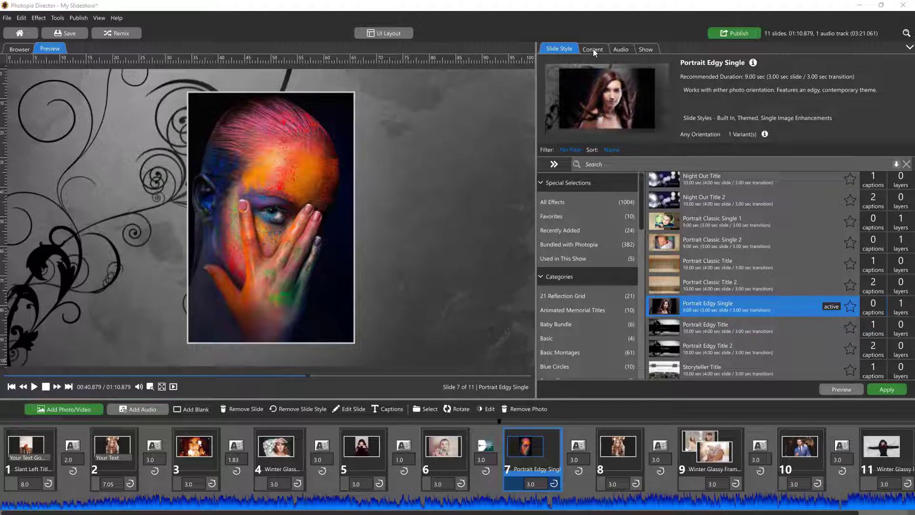
Show slide 7's content details: the painted-face make-up photo file and its crop area
left_click(592, 49)
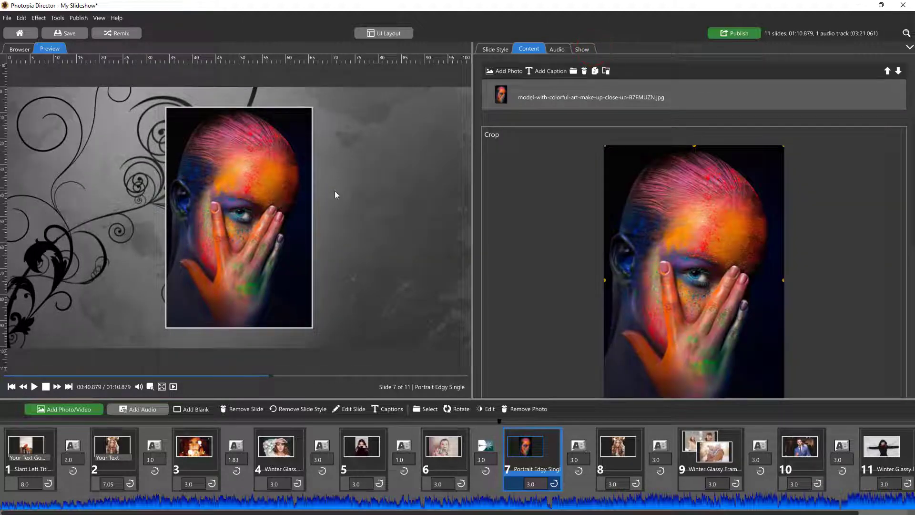
mouse_move(520, 236)
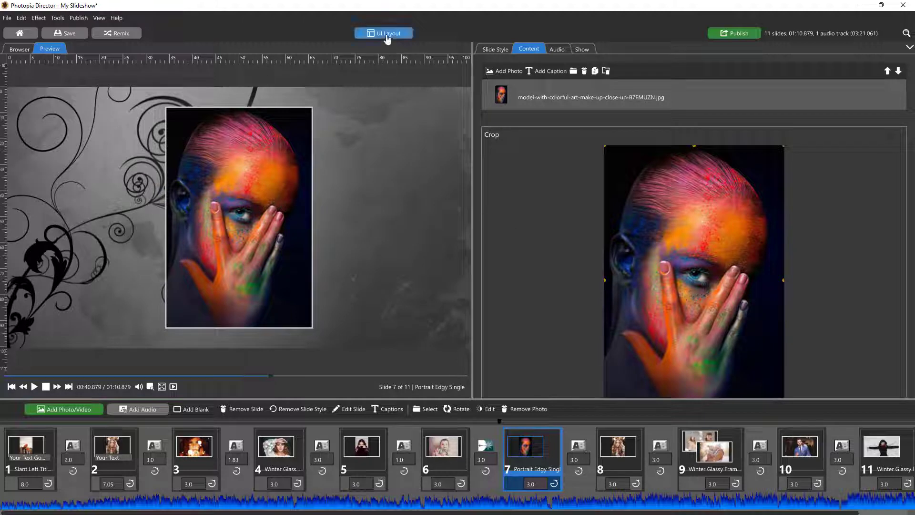
mouse_move(385, 47)
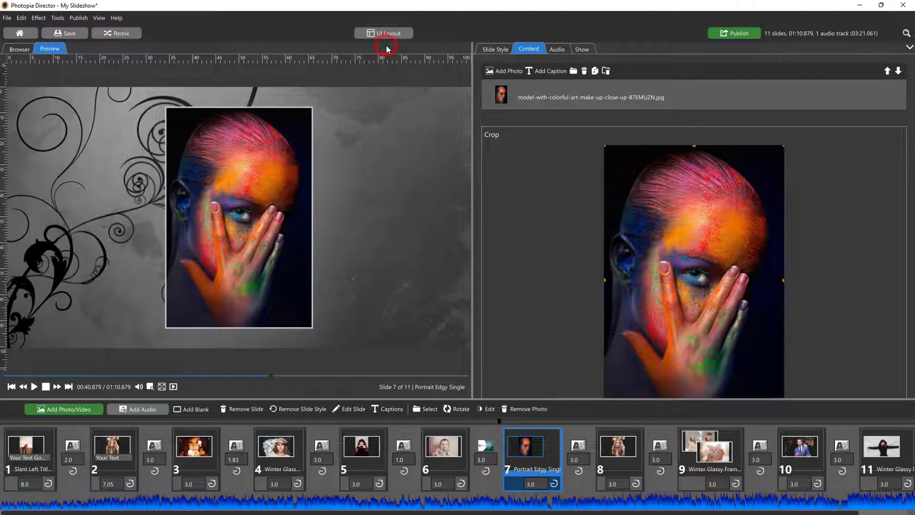
In the layer-editing layout, re-expand slide 1's Group and select Color Photo Front
left_click(385, 32)
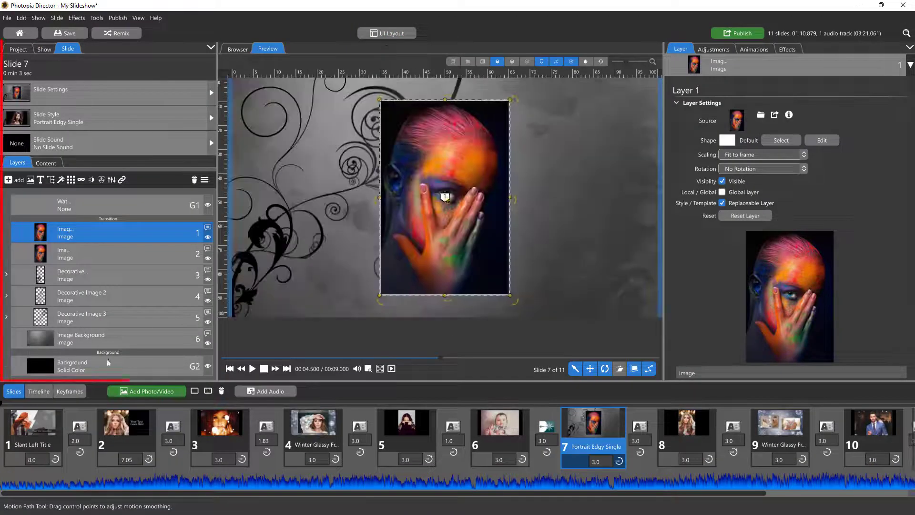
left_click(32, 421)
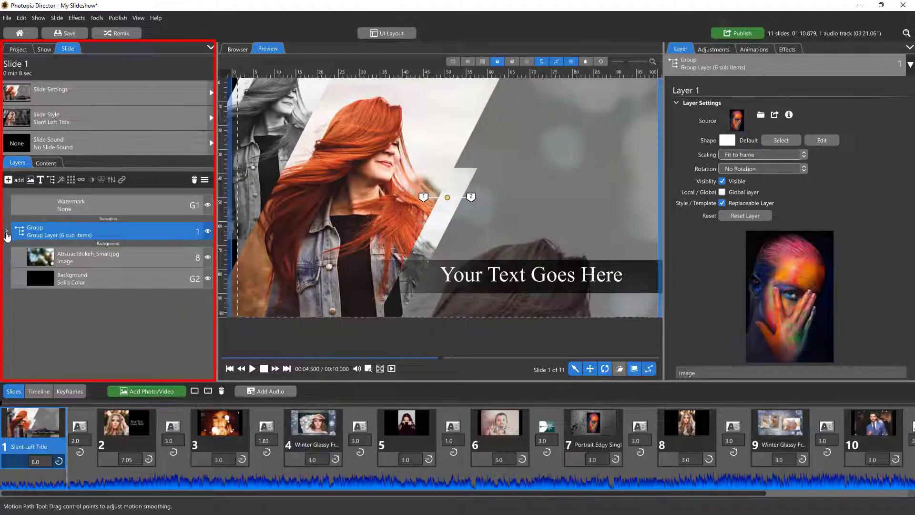
left_click(6, 232)
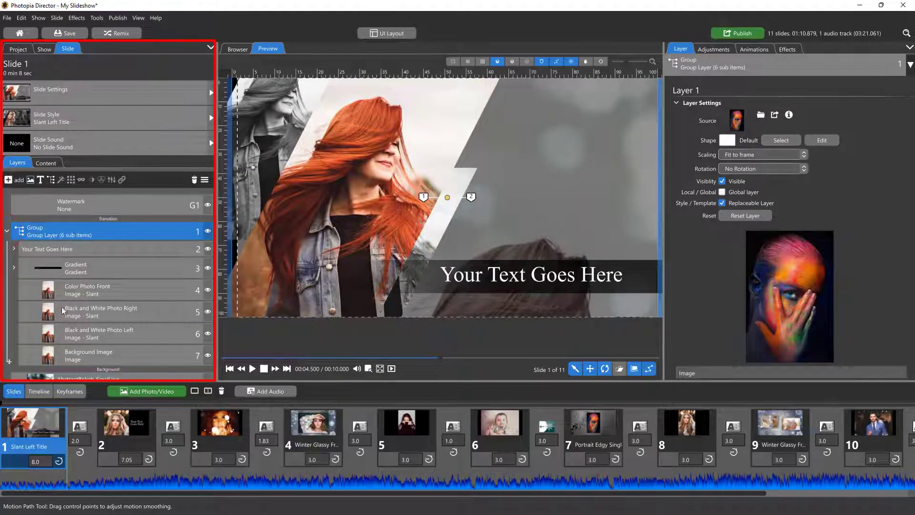
left_click(7, 230)
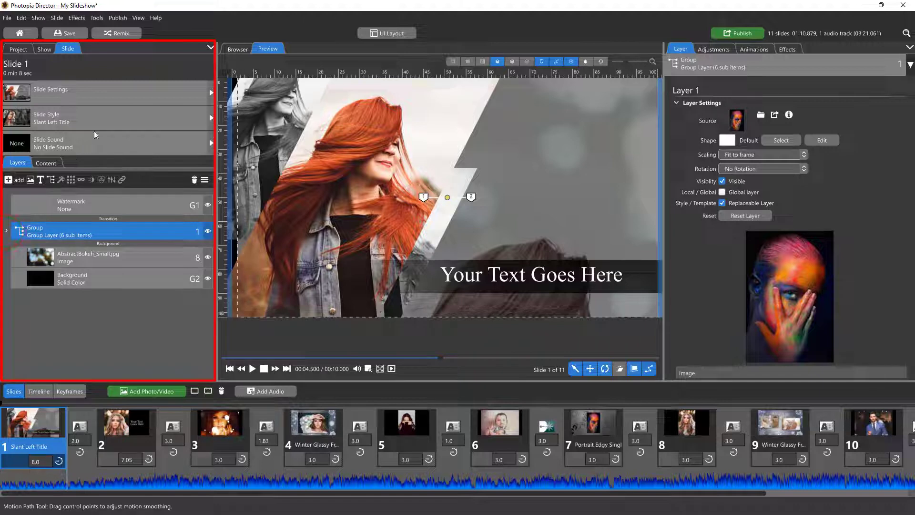
mouse_move(75, 63)
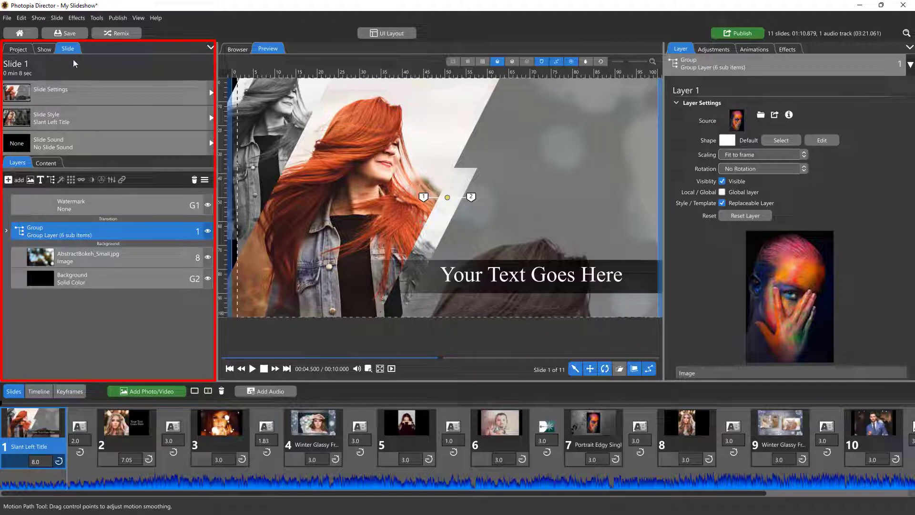
mouse_move(33, 209)
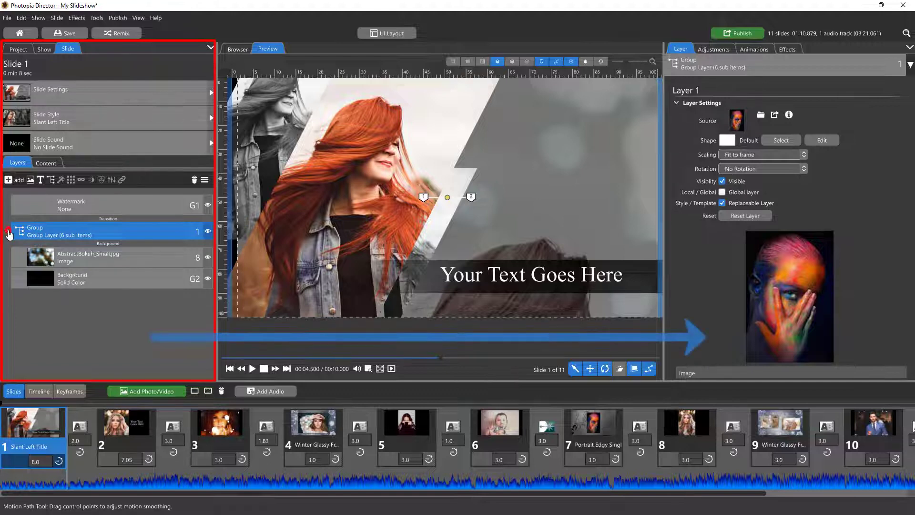
left_click(13, 231)
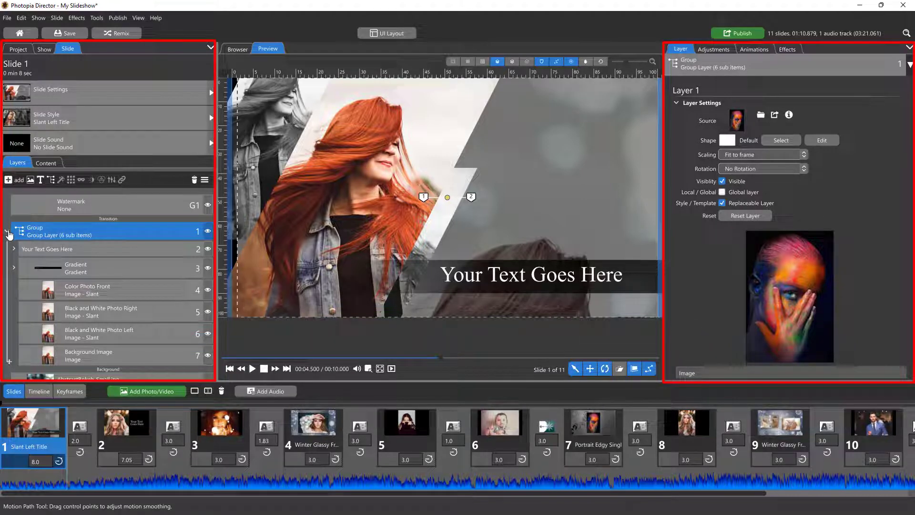
mouse_move(119, 294)
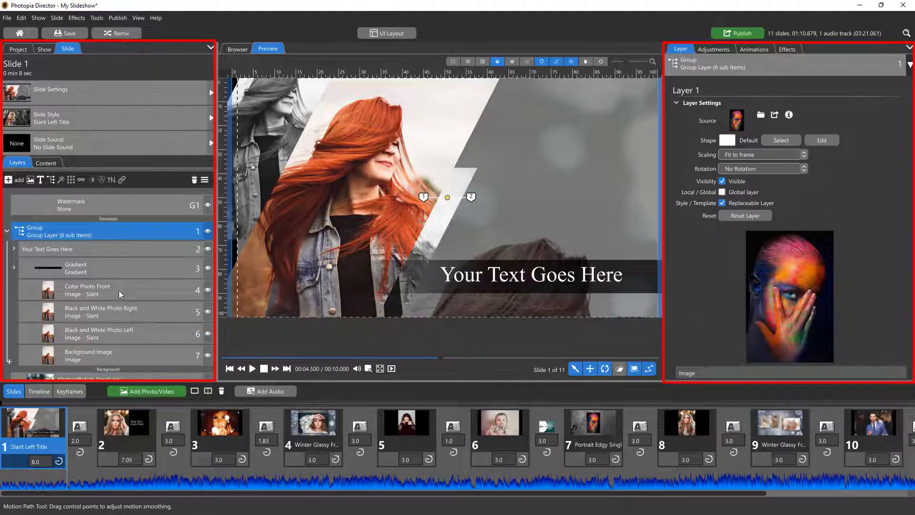
left_click(88, 290)
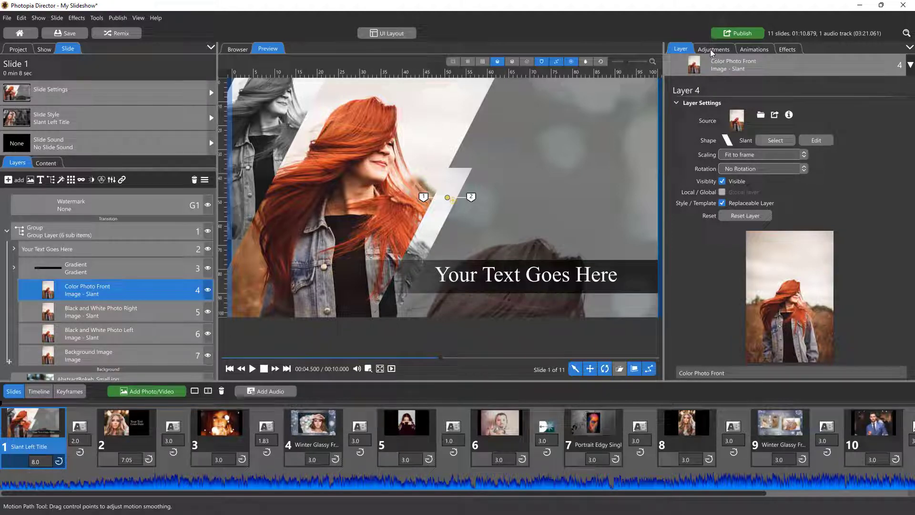
Review the layer's adjustments and animations, then view slide 1's empty slide sound setting
left_click(713, 49)
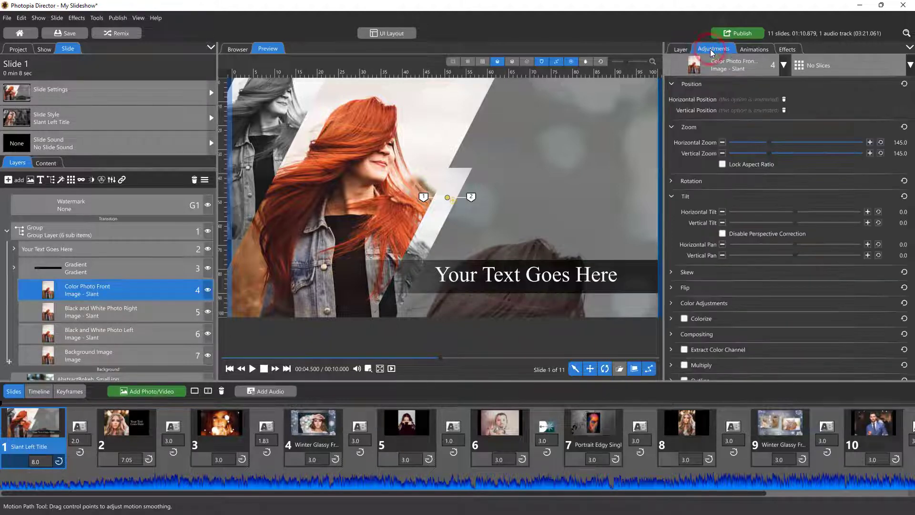
left_click(754, 49)
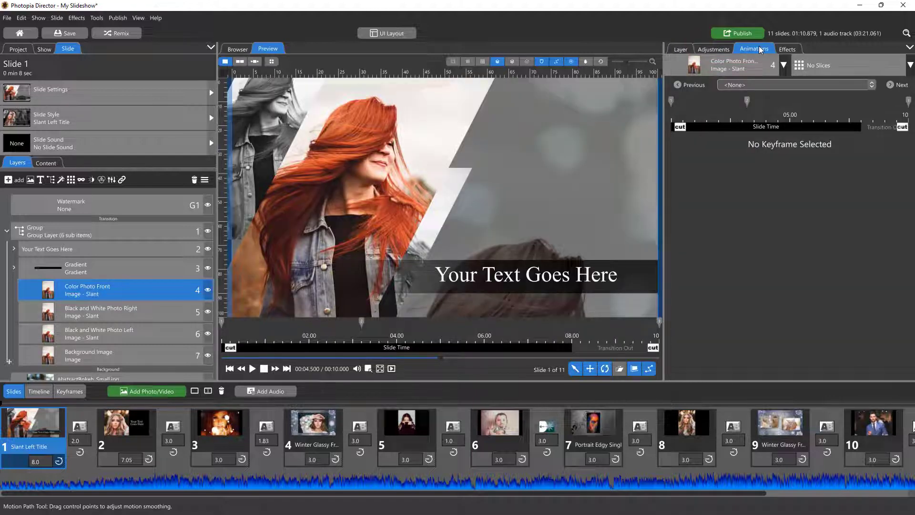
left_click(786, 49)
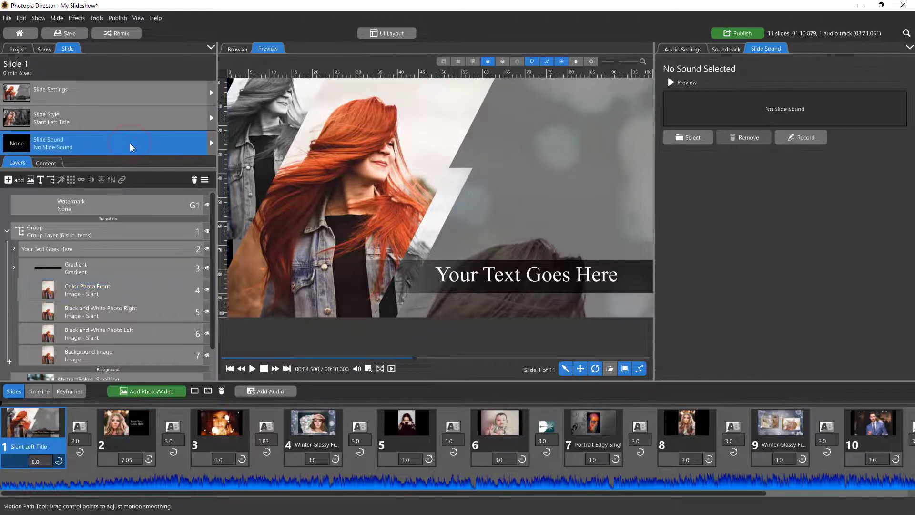
left_click(682, 49)
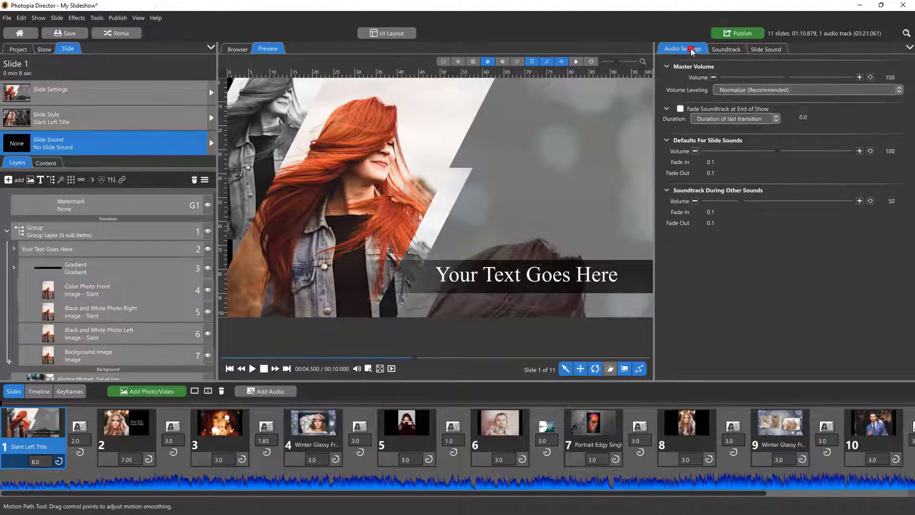
left_click(726, 49)
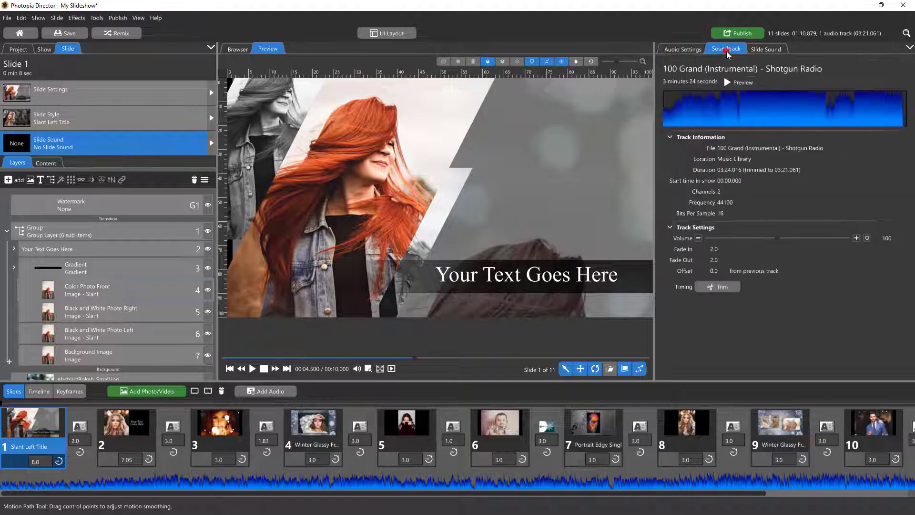
left_click(766, 49)
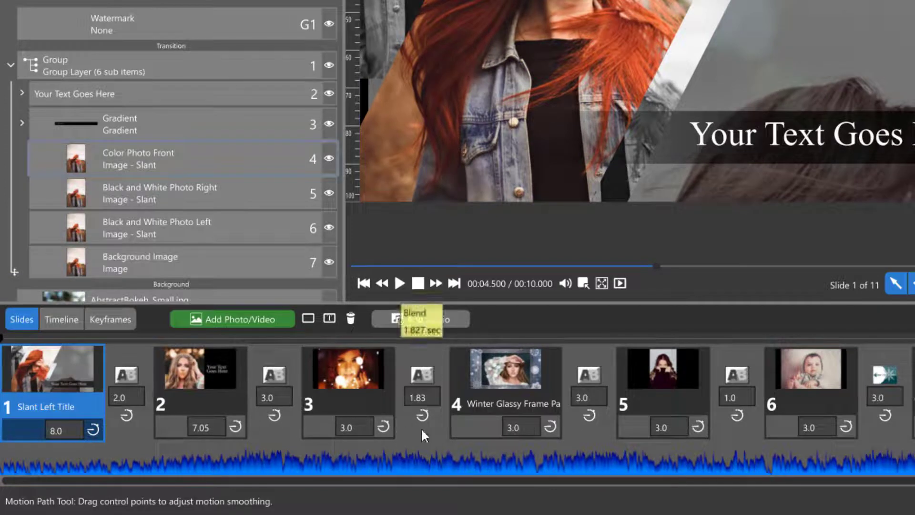
Set slide 3's duration to 5.0 seconds and view the 01:15 show as a timeline
left_click(347, 368)
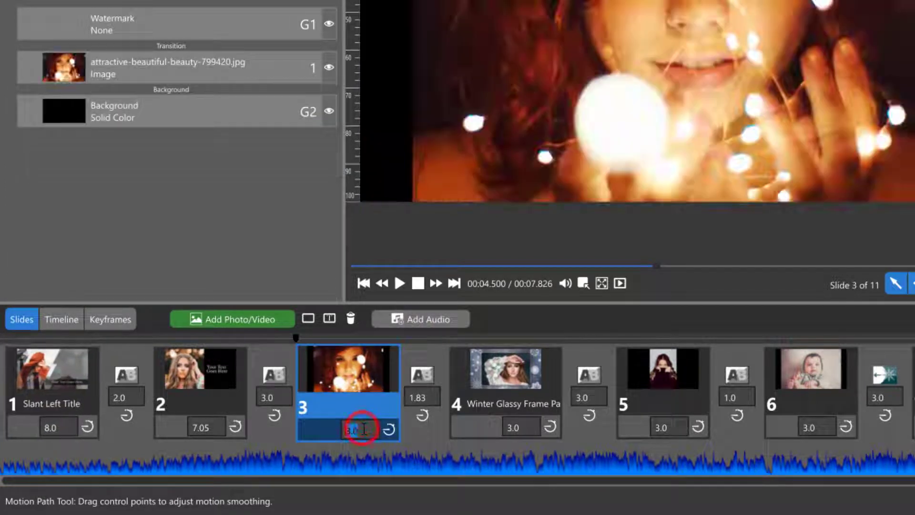
type("5.0")
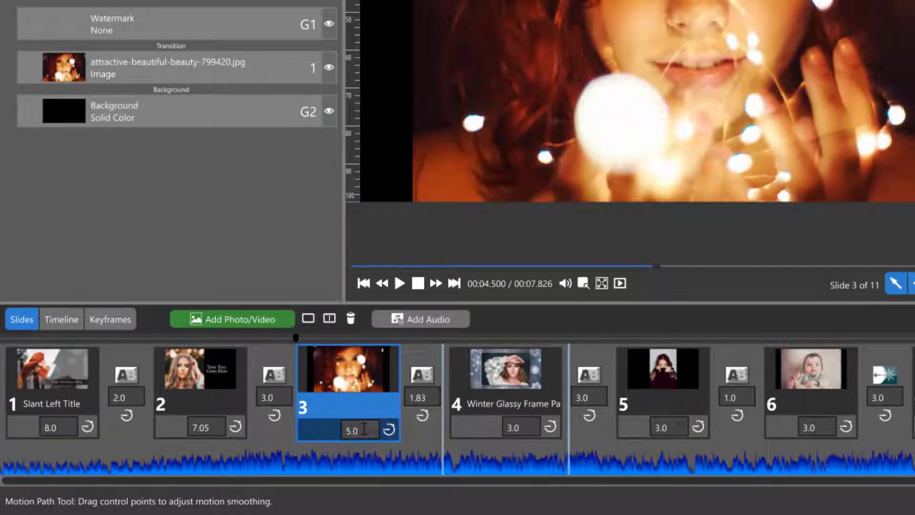
left_click(62, 319)
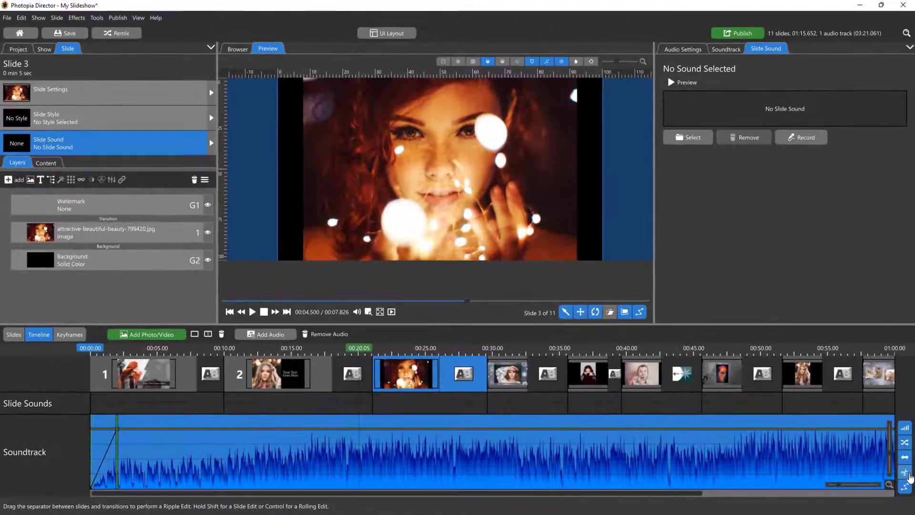
mouse_move(905, 428)
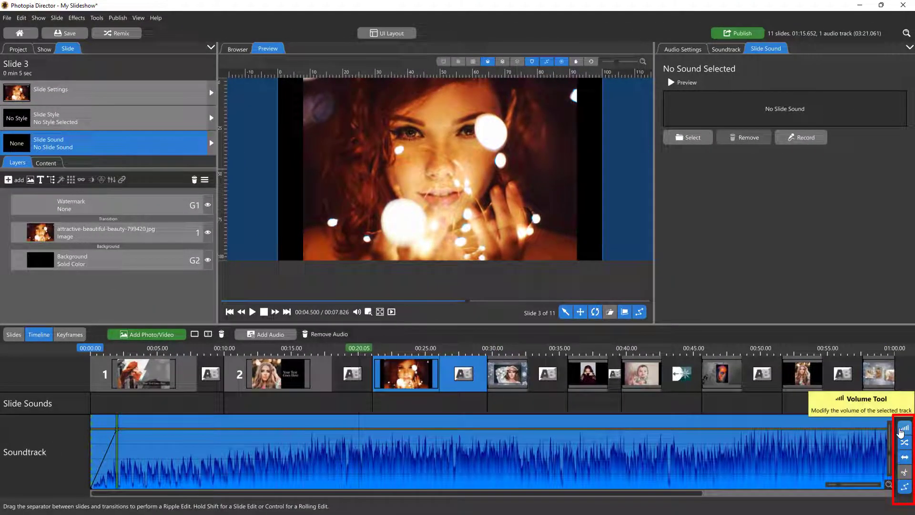
Drag the soundtrack's fade-in handle out to about 0:05
left_click_drag(89, 422, 115, 458)
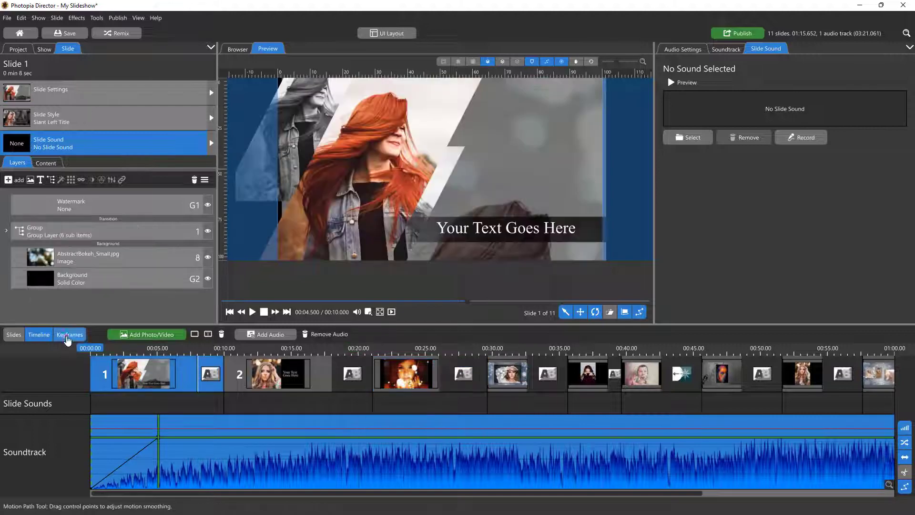
Display slide 1's keyframe markers for its group layers along the slide's time
left_click(69, 335)
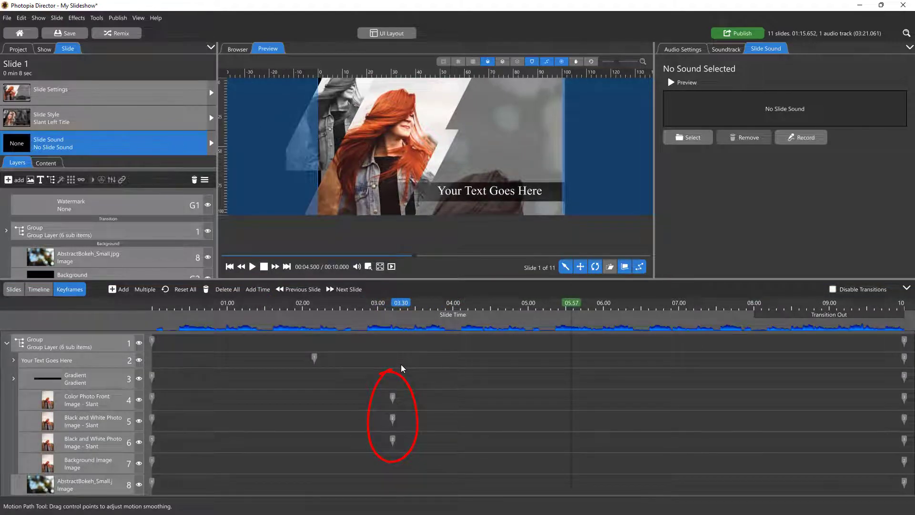
mouse_move(14, 289)
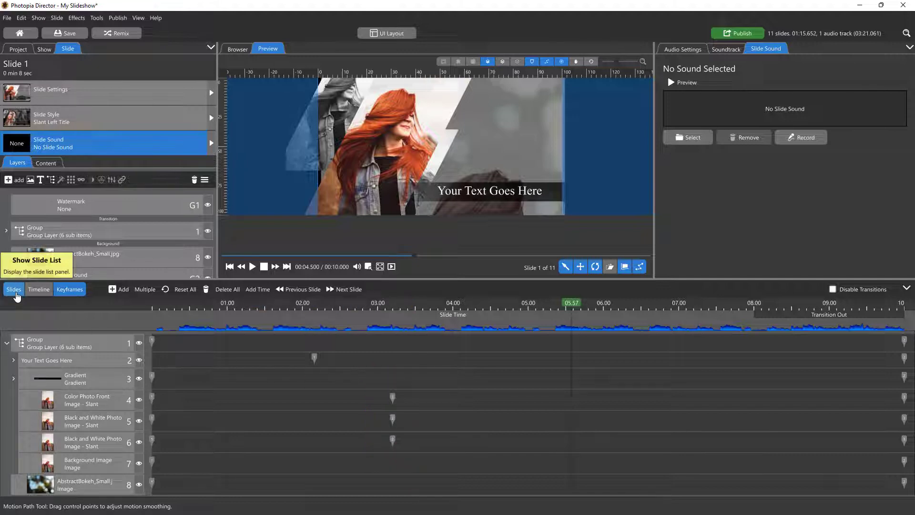
Show slide 1's Group keyframe 1 (horizontal position -5.0) in the Compact layout
left_click(13, 290)
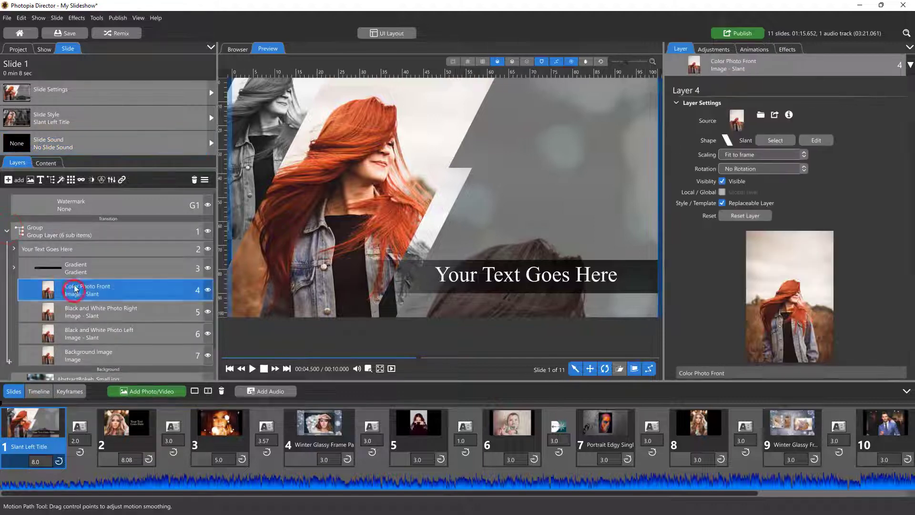
left_click(755, 50)
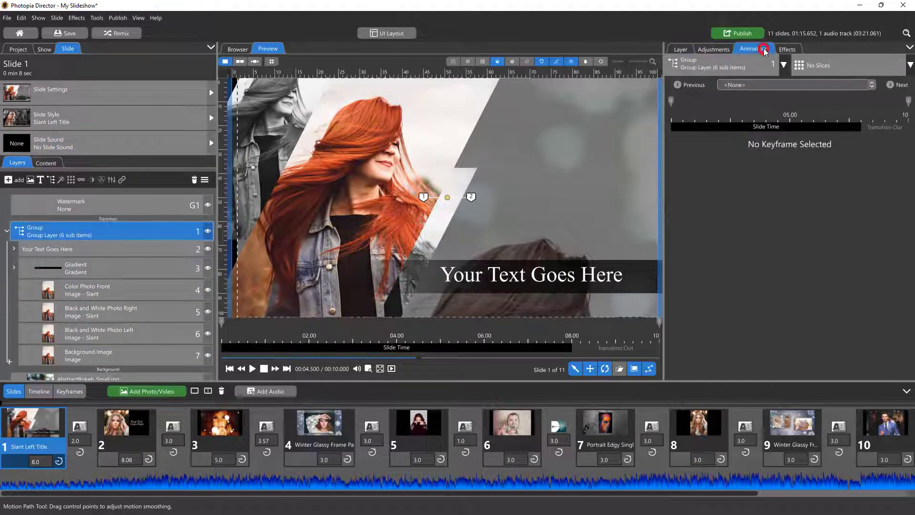
left_click(753, 49)
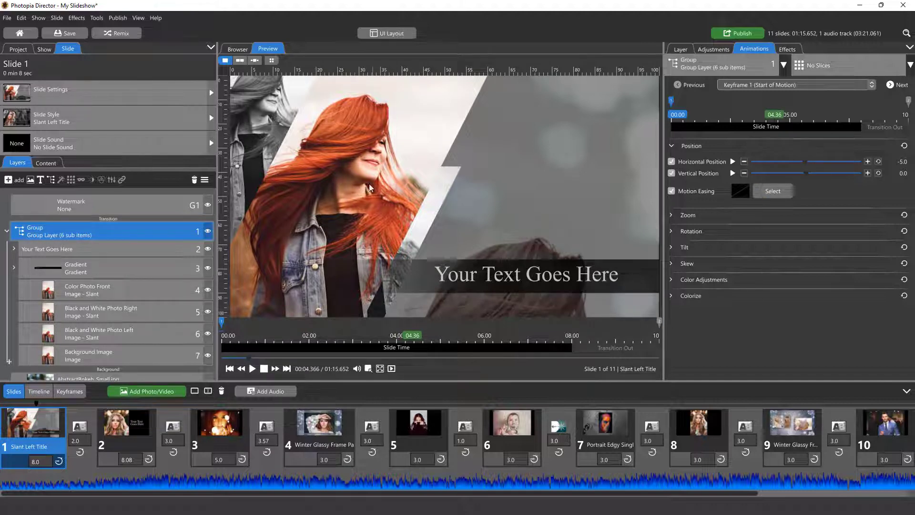
left_click(387, 33)
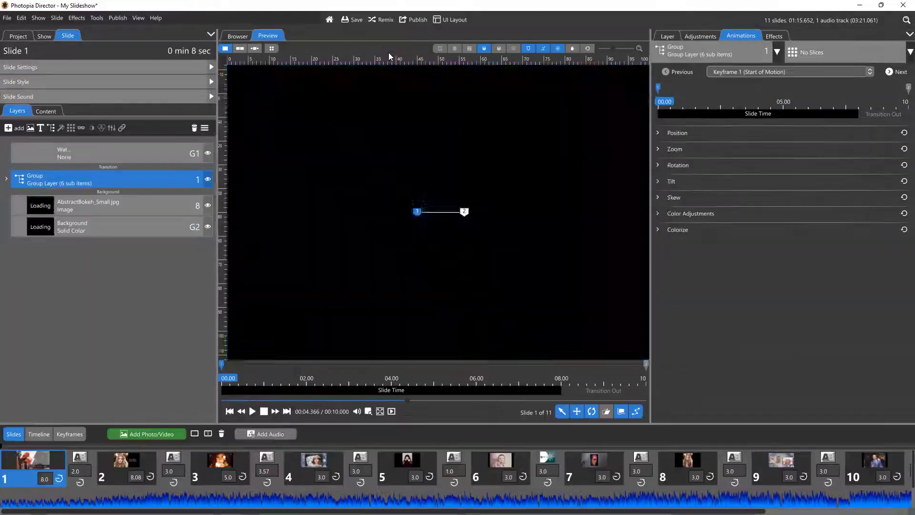
left_click(677, 132)
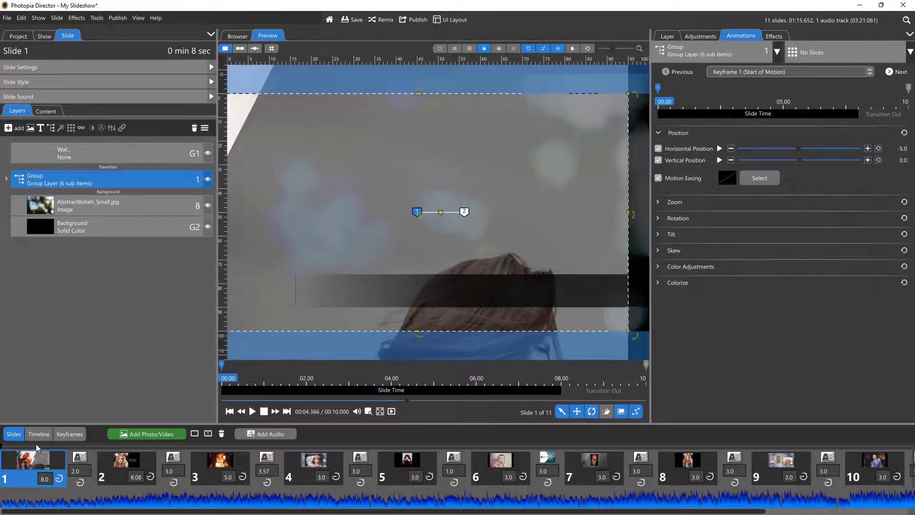